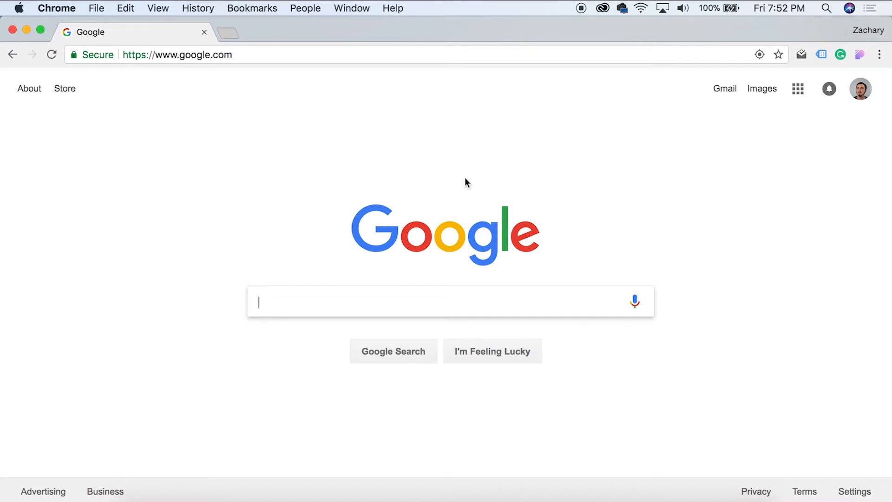
mouse_move(426, 53)
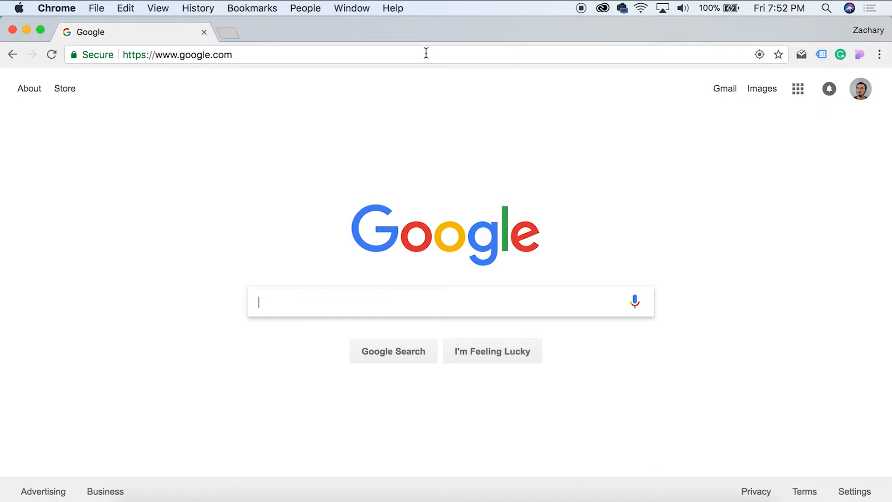
Go to augustahitech.com to reach the URL Dencoder Google Analytics home
type("augustahitech.com")
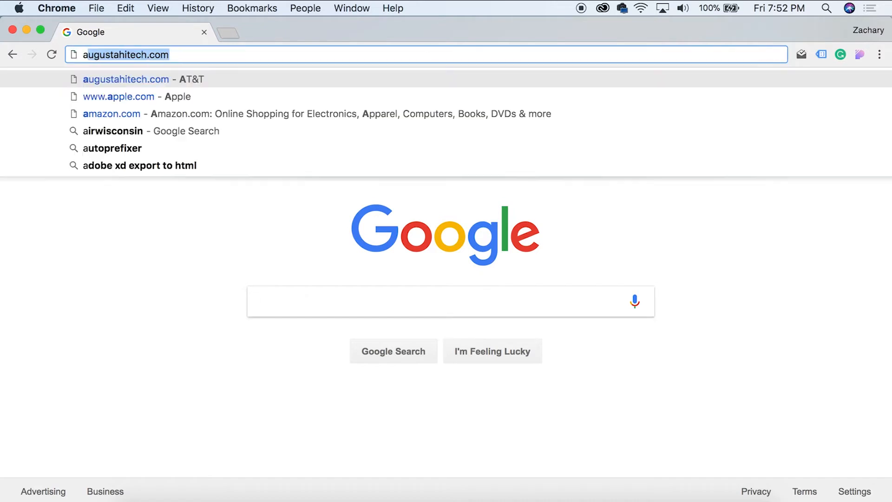
key("Return")
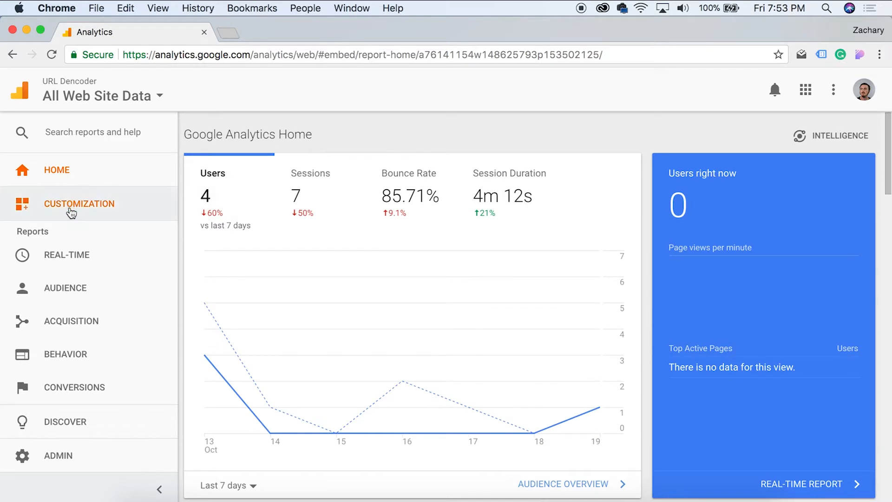
Under Customization, open the empty Custom Reports list
left_click(79, 204)
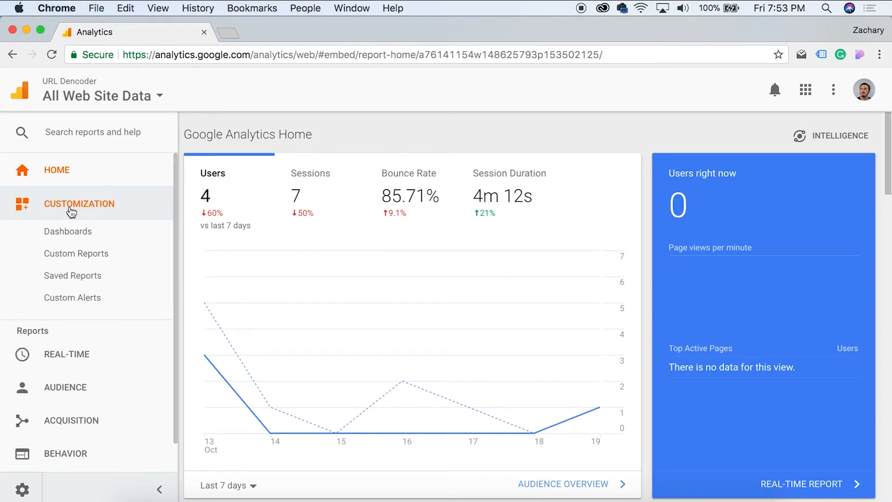
mouse_move(76, 253)
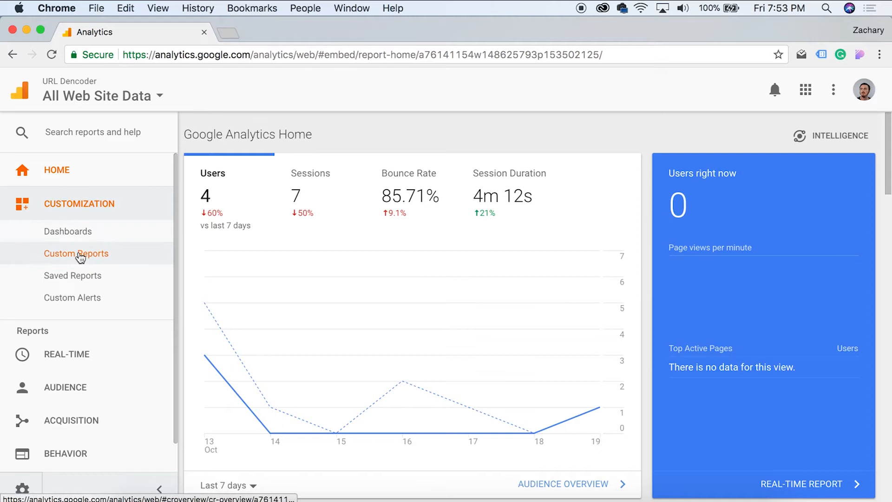
left_click(76, 253)
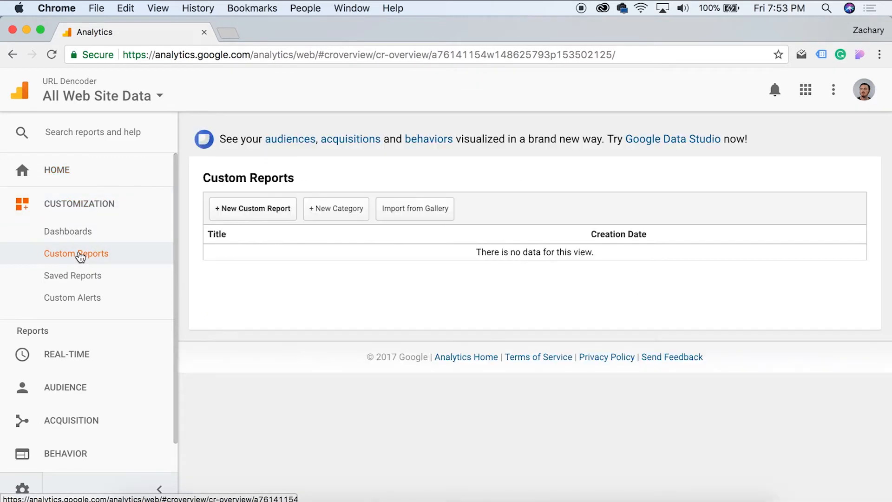
mouse_move(121, 252)
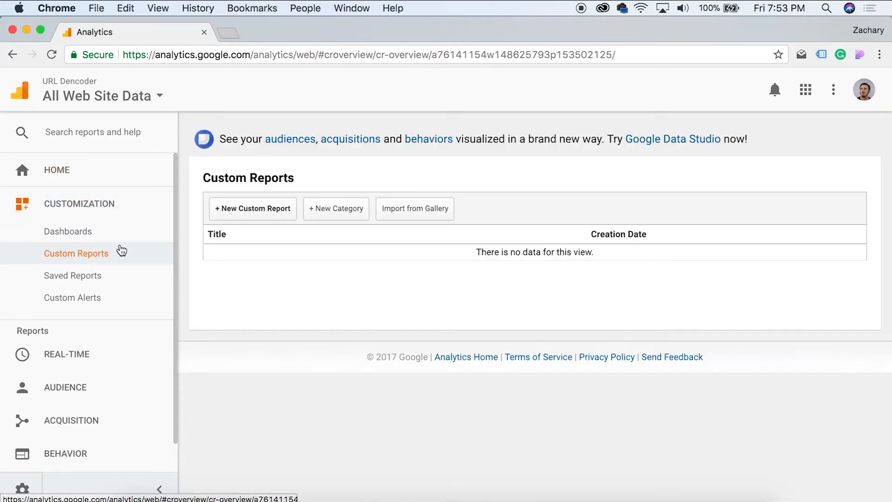
mouse_move(353, 261)
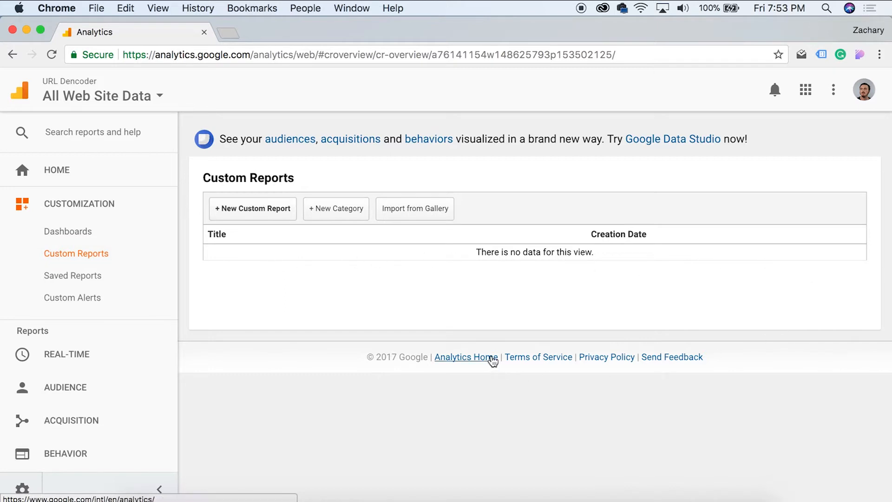
mouse_move(253, 234)
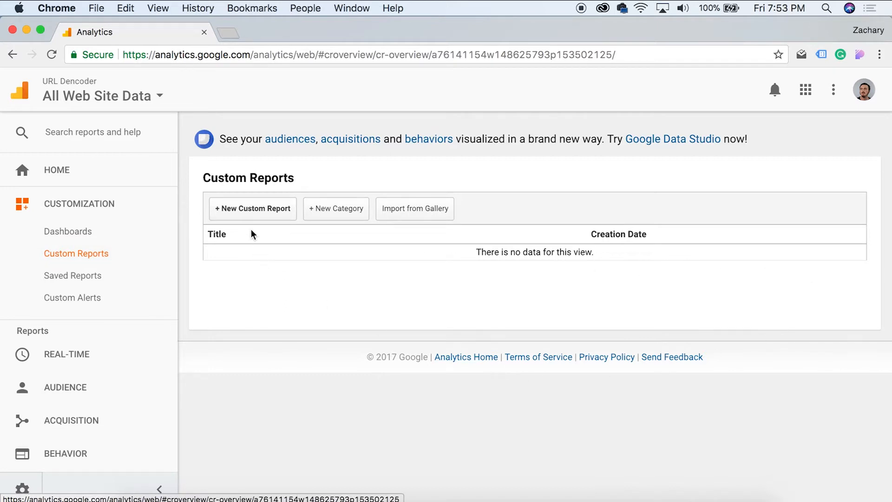
Start a new custom report titled 'URL Dencoder Email Report'
left_click(252, 208)
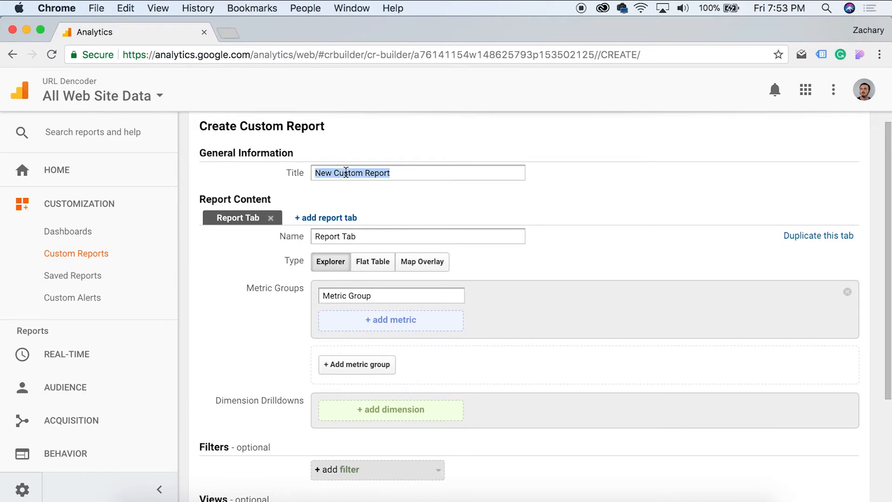
type("URL D")
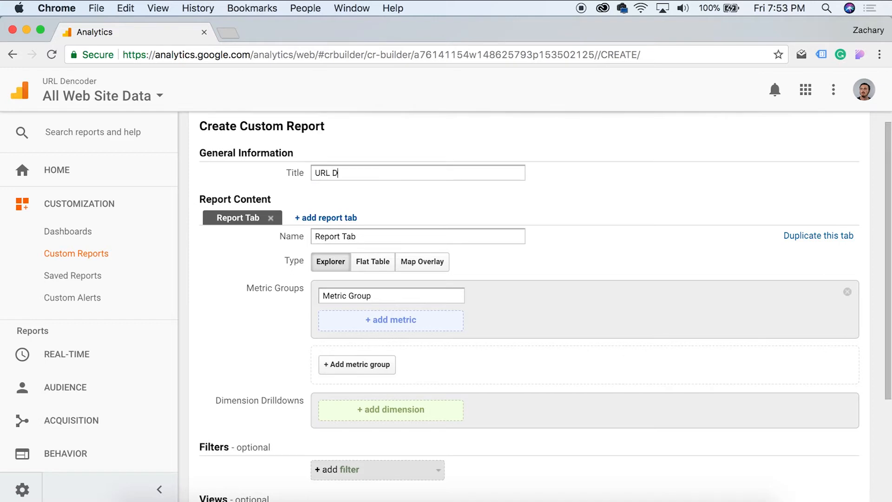
type("encoder")
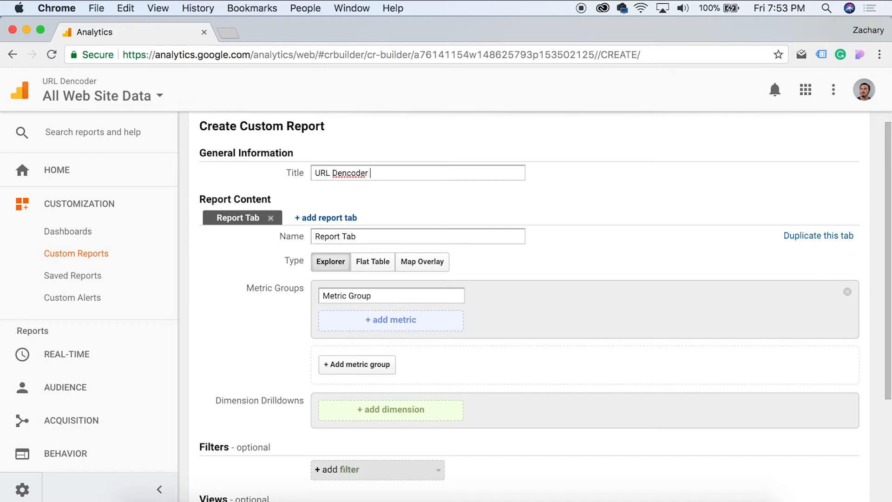
type("Email")
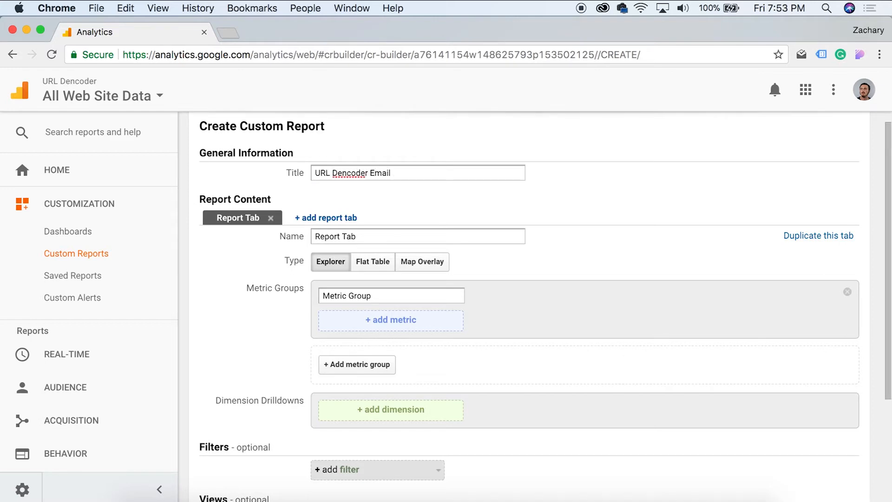
type("Report")
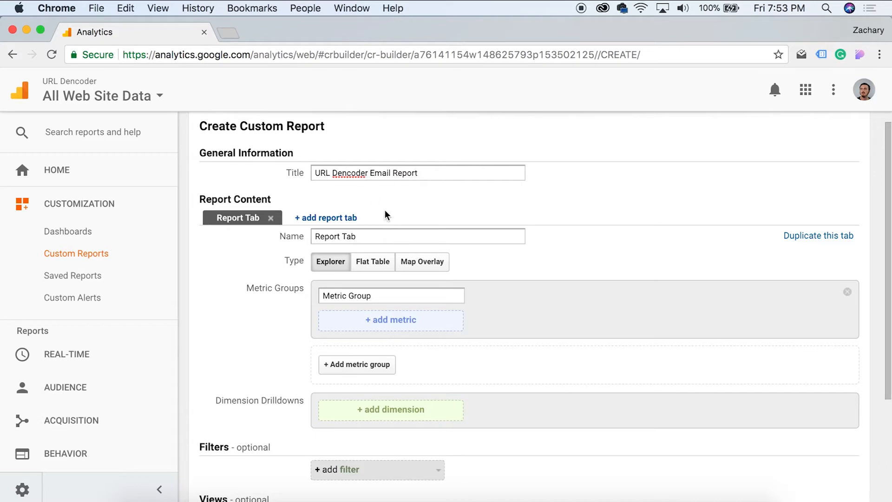
Rename the first report tab to 'New Users'
scroll("down", 3)
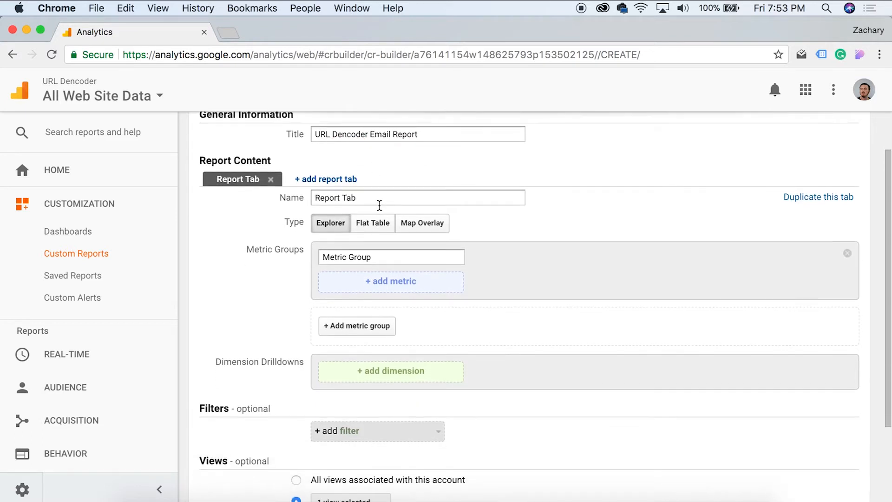
mouse_move(279, 185)
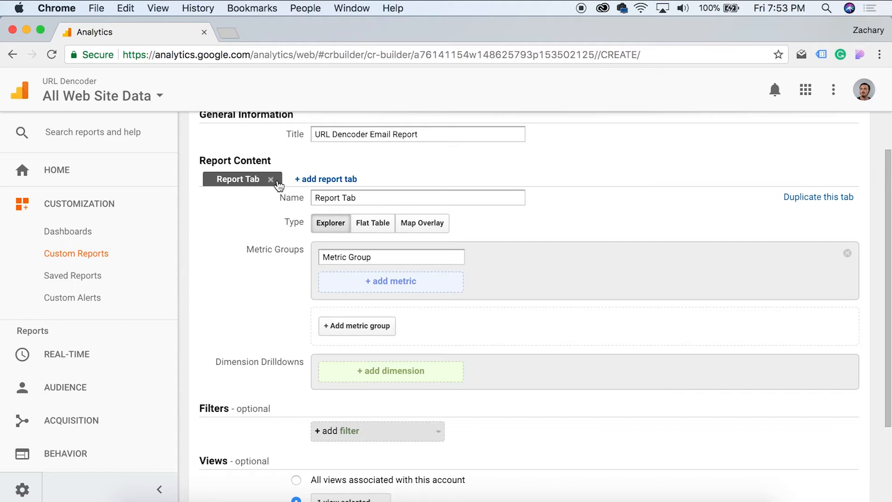
mouse_move(357, 222)
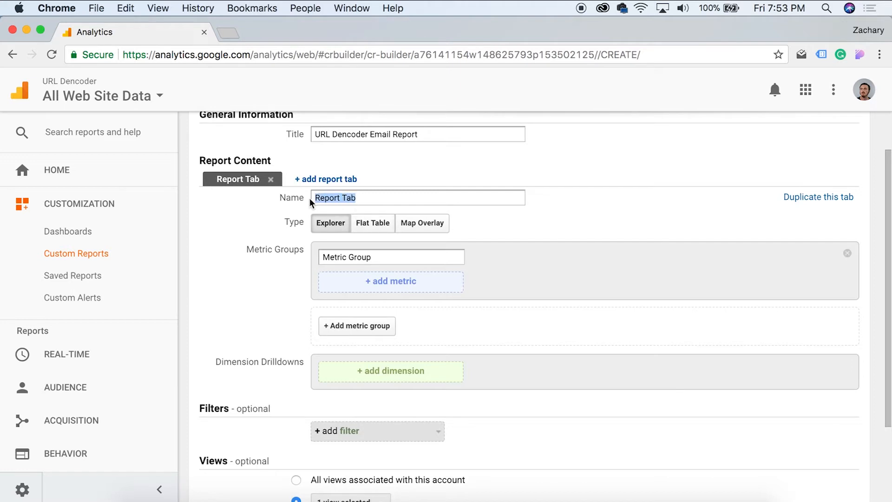
mouse_move(361, 239)
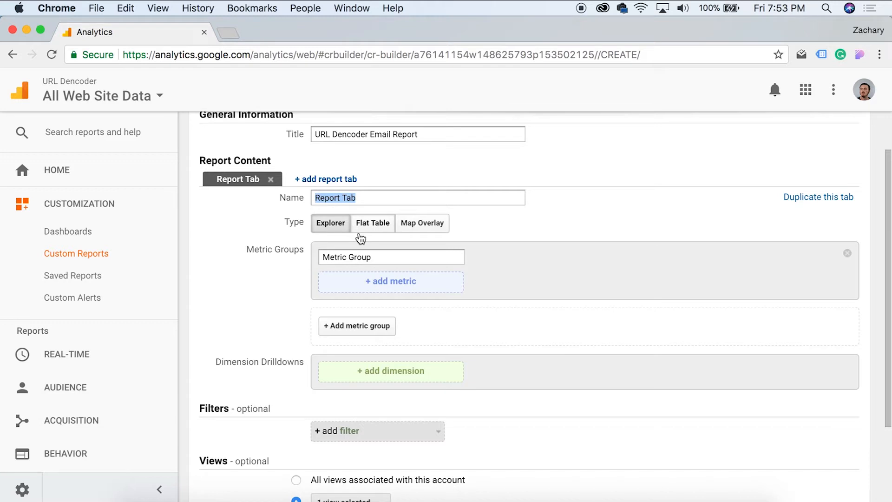
type("New U")
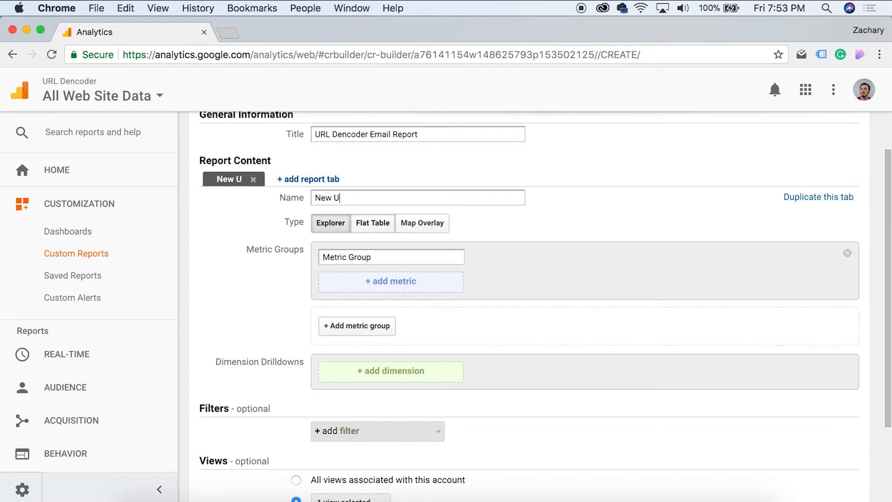
type("sers")
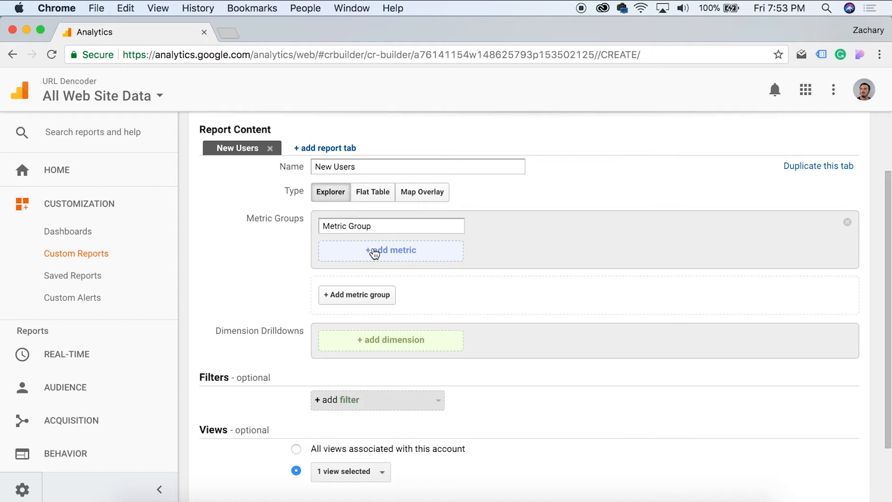
Add the New Users metric from Users and name the metric group 'New Users'
left_click(390, 250)
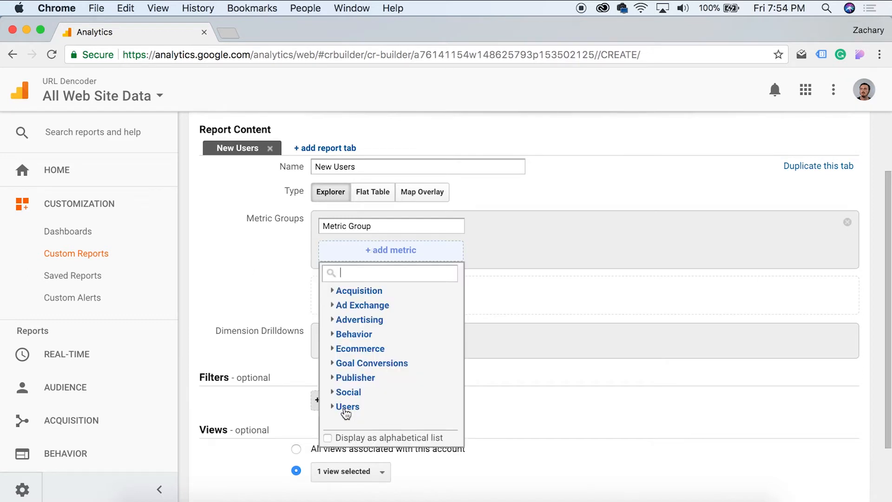
left_click(347, 406)
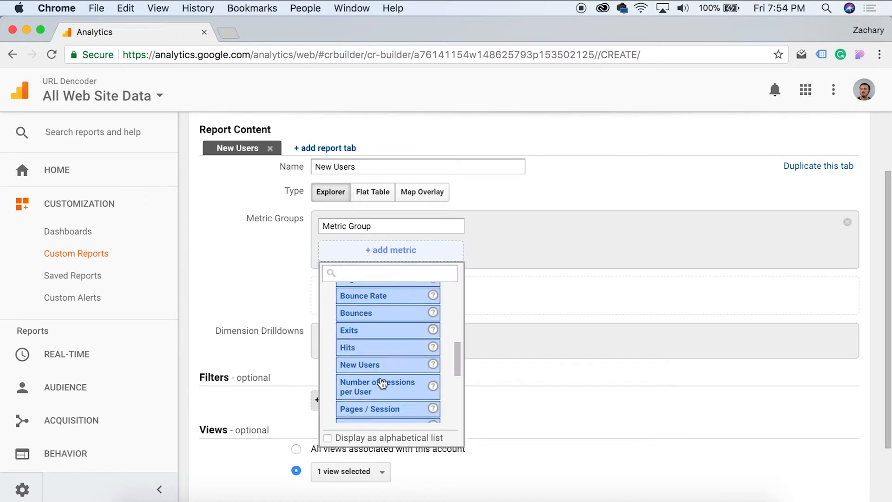
left_click(360, 365)
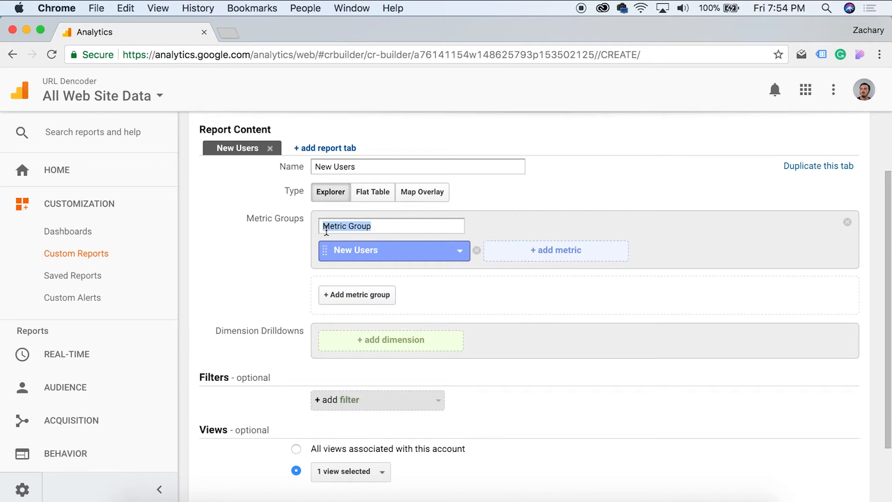
type("New")
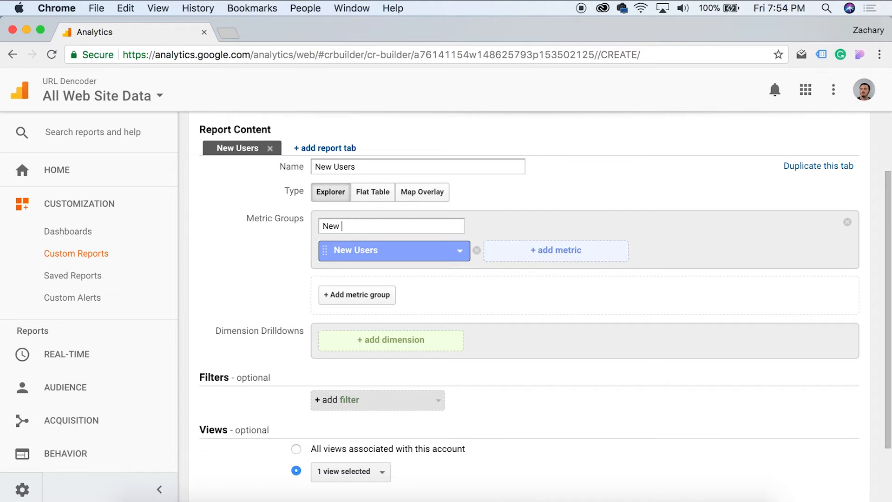
type("Users")
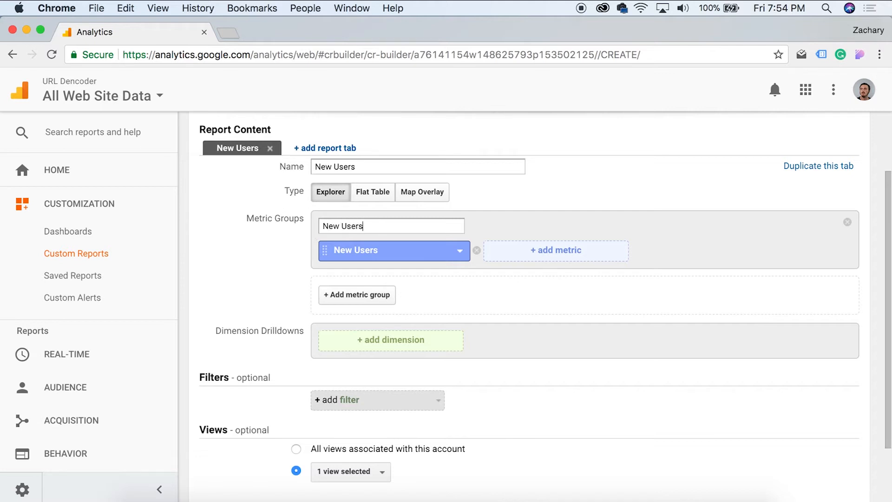
scroll("down", 3)
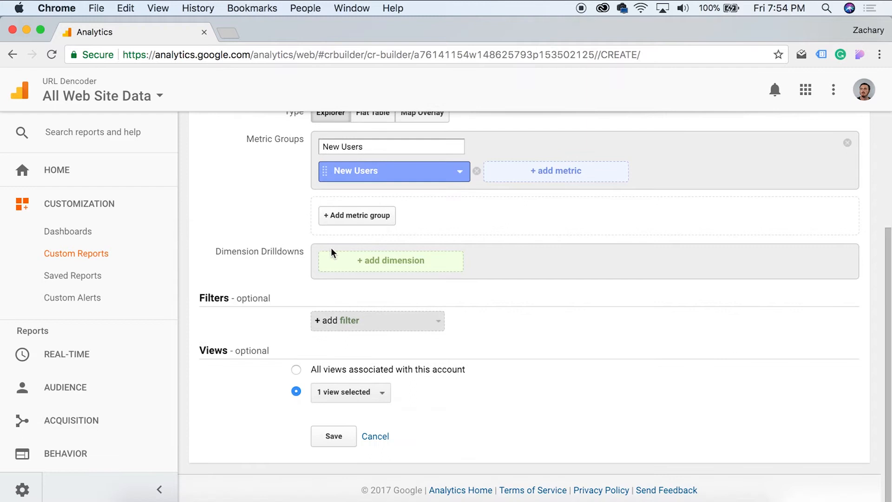
left_click(357, 215)
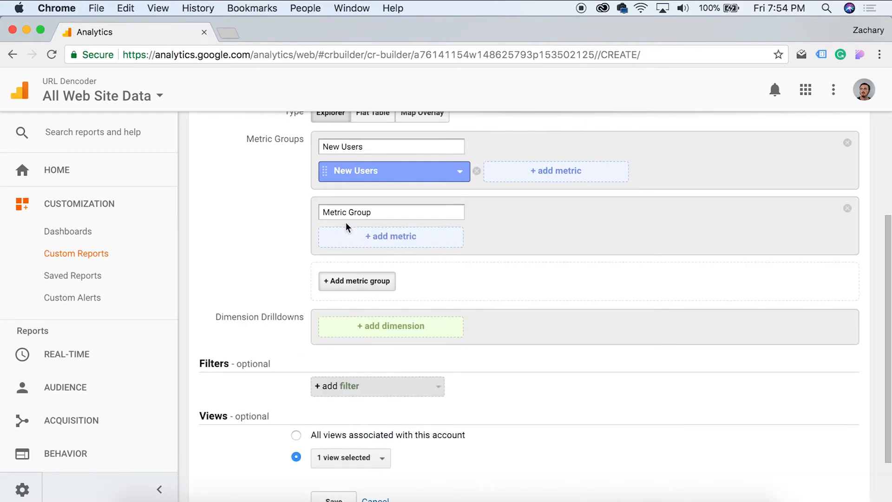
mouse_move(404, 207)
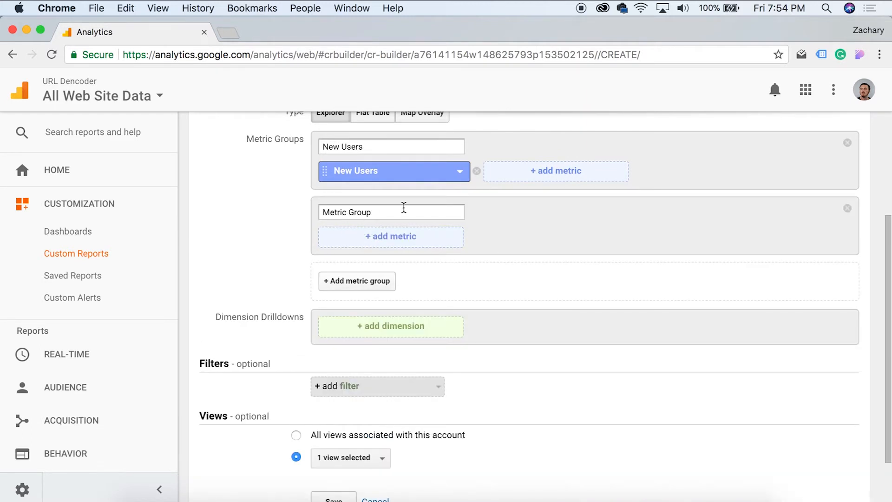
left_click(847, 208)
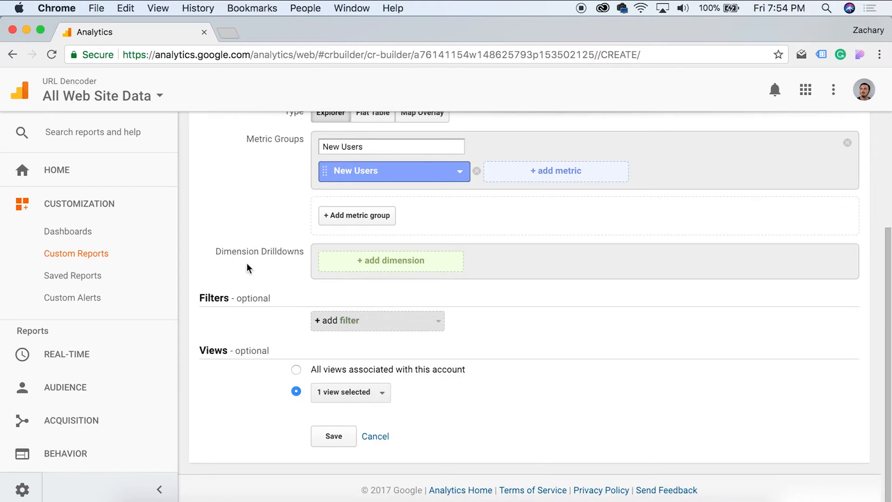
mouse_move(294, 262)
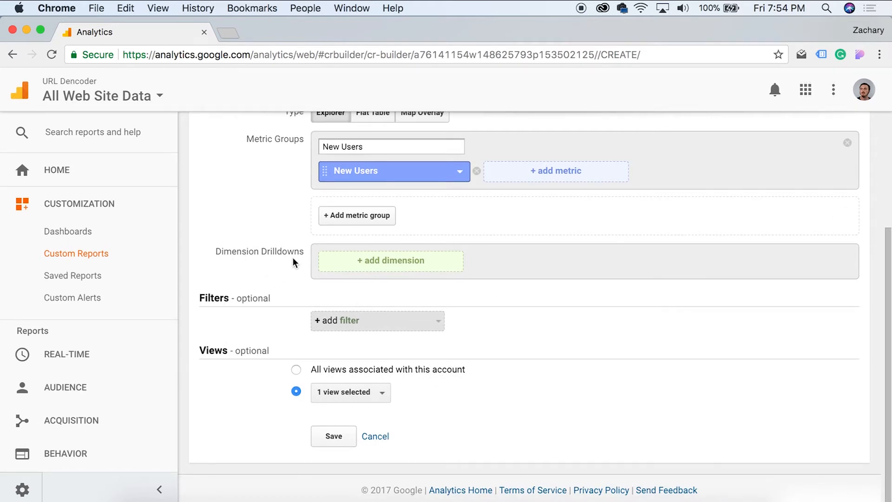
Add Gender as the first drilldown dimension, then Country beneath it
left_click(390, 261)
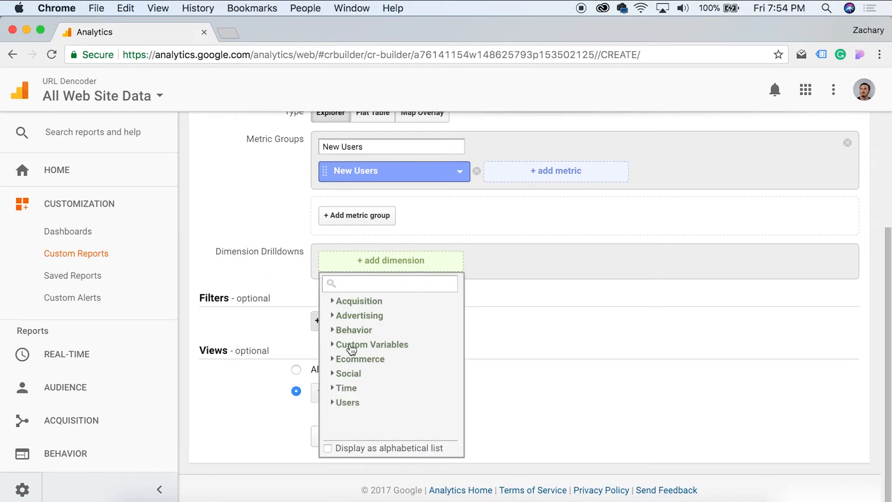
mouse_move(340, 406)
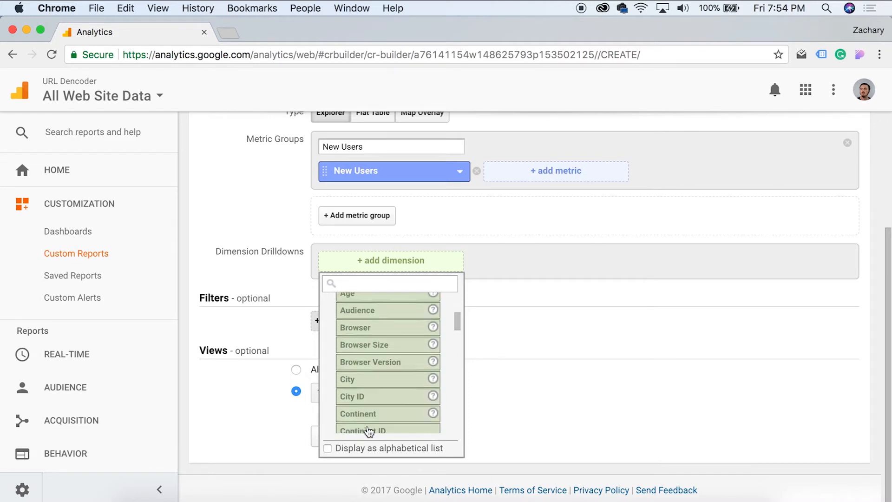
scroll("down", 3)
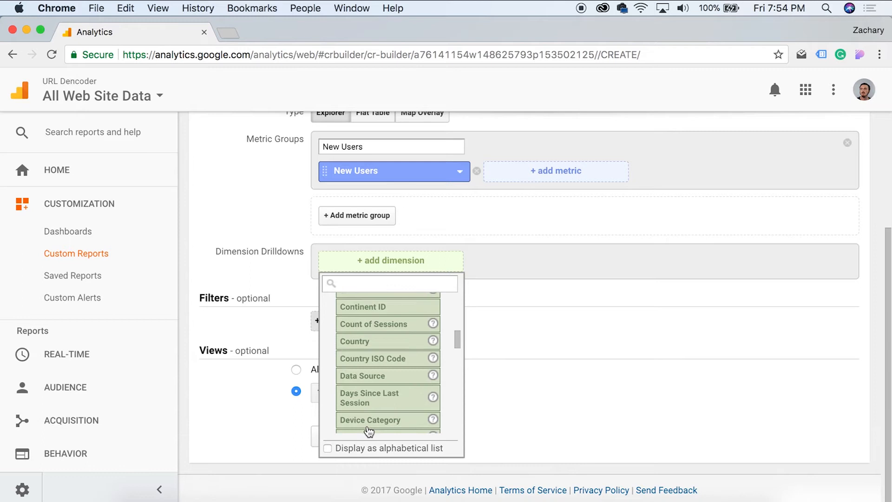
scroll("down", 3)
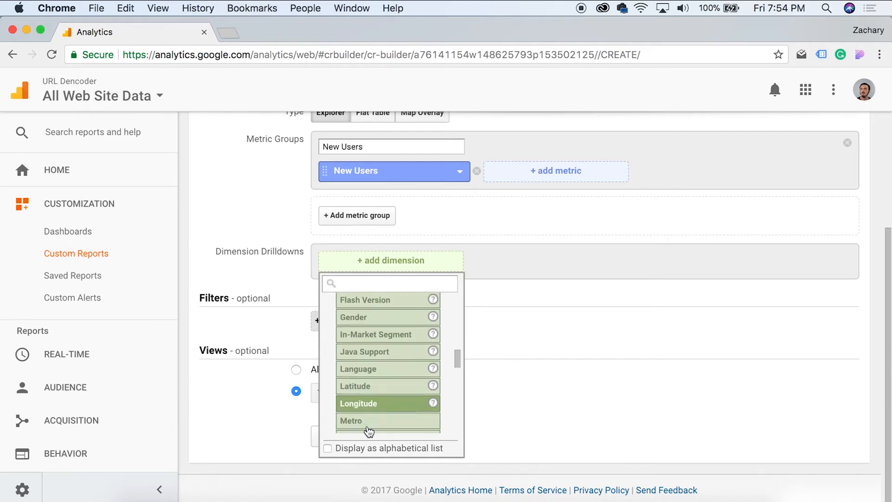
left_click(353, 317)
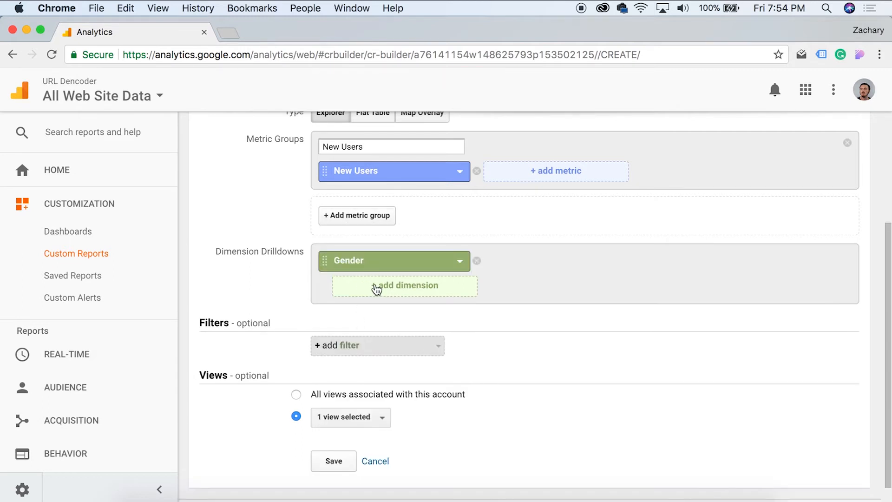
left_click(404, 285)
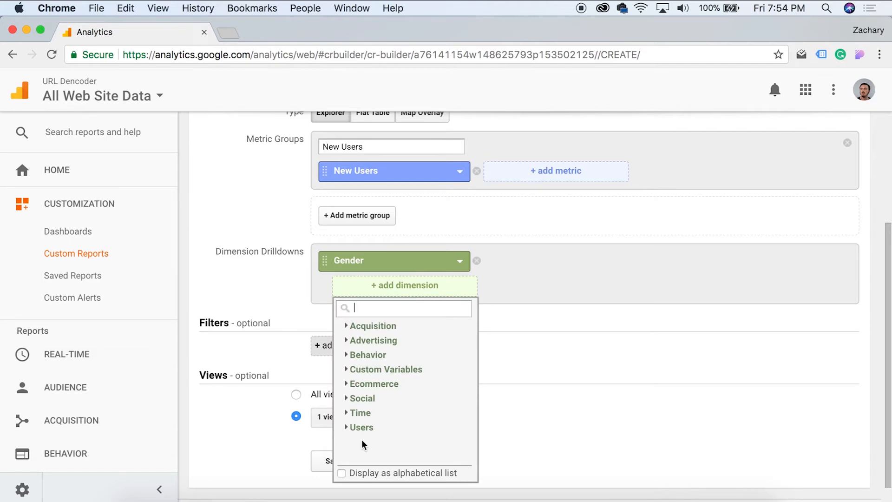
left_click(361, 427)
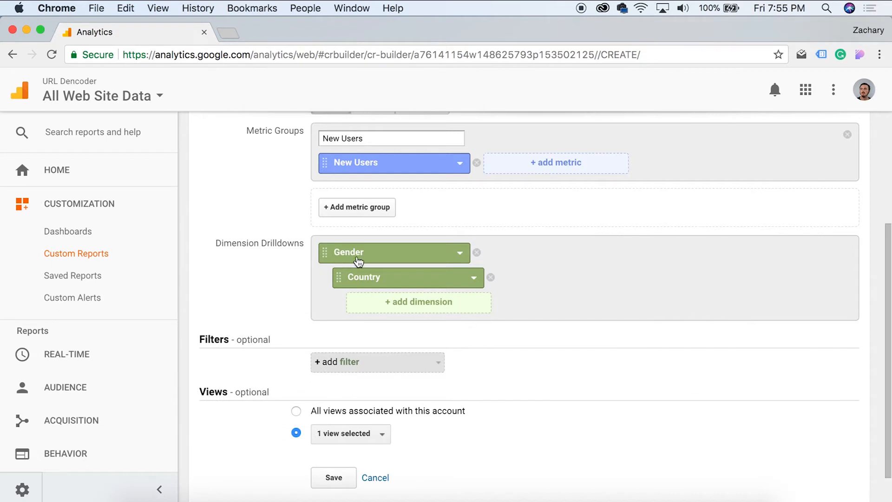
mouse_move(261, 261)
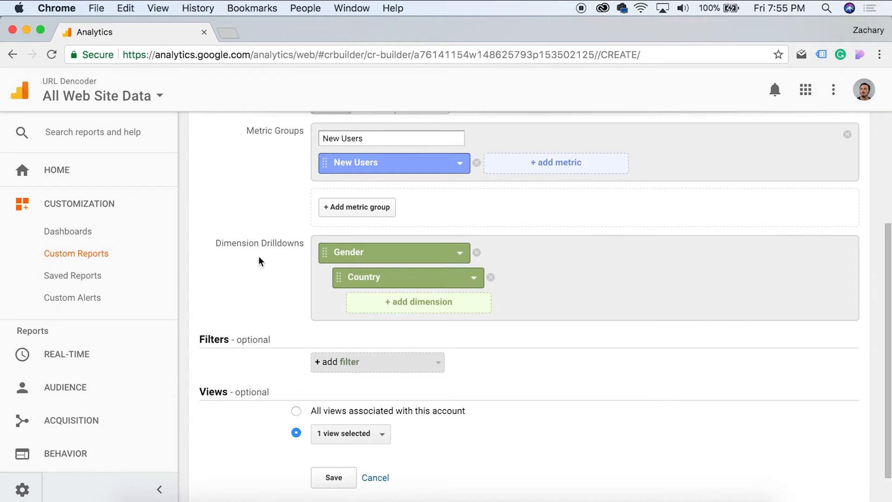
scroll("down", 3)
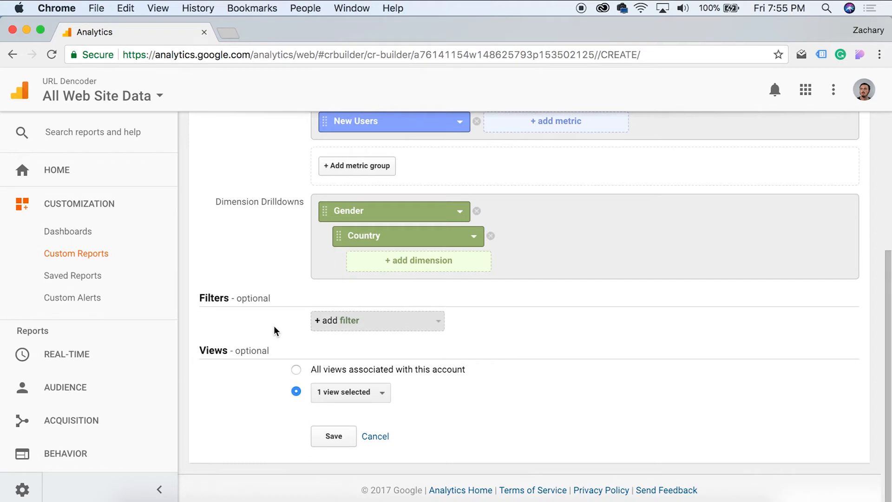
mouse_move(233, 367)
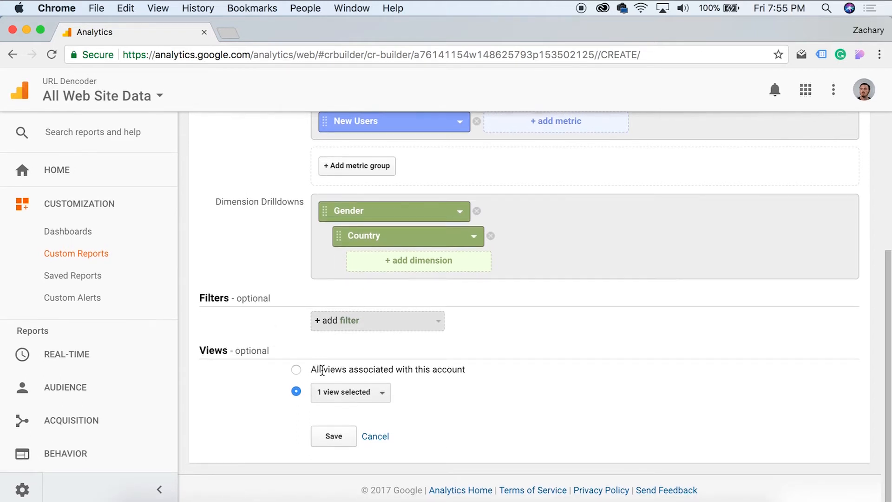
mouse_move(398, 389)
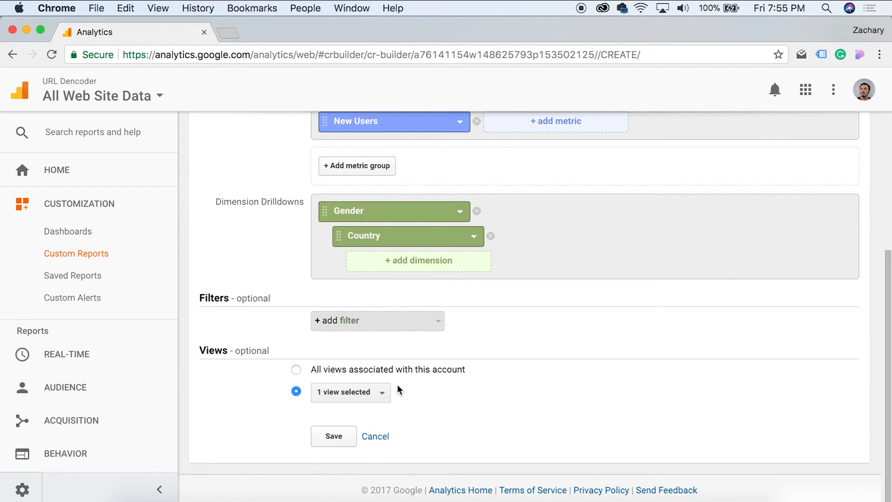
Check the Views dropdown, then save the custom report
left_click(346, 393)
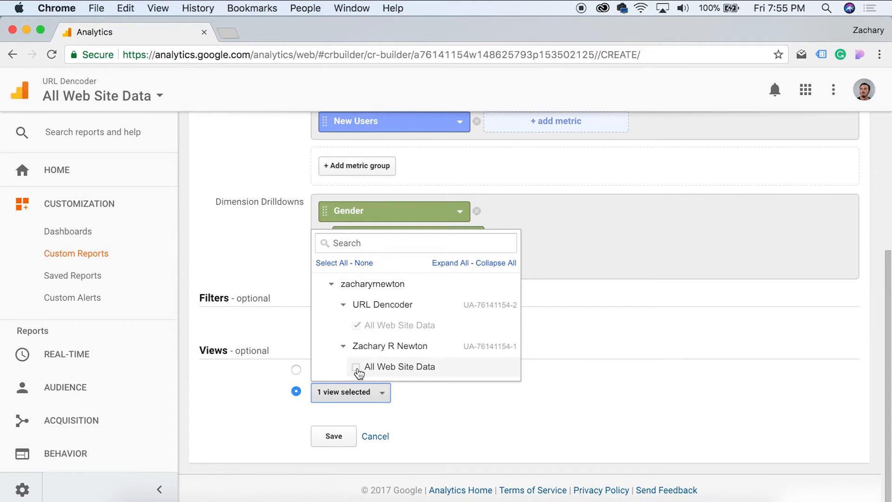
mouse_move(363, 317)
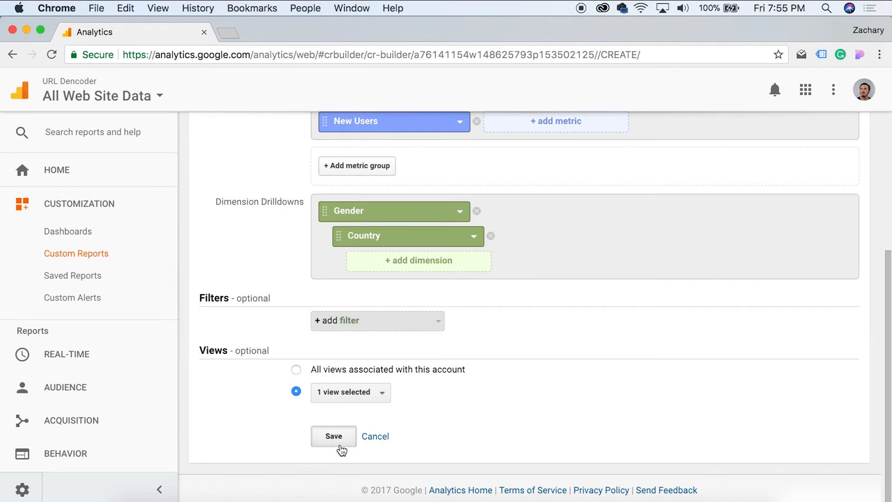
left_click(334, 436)
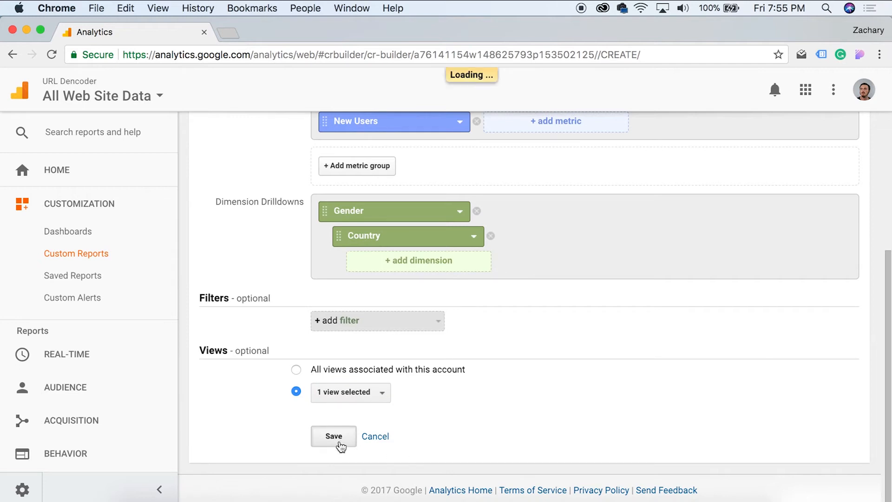
left_click(334, 436)
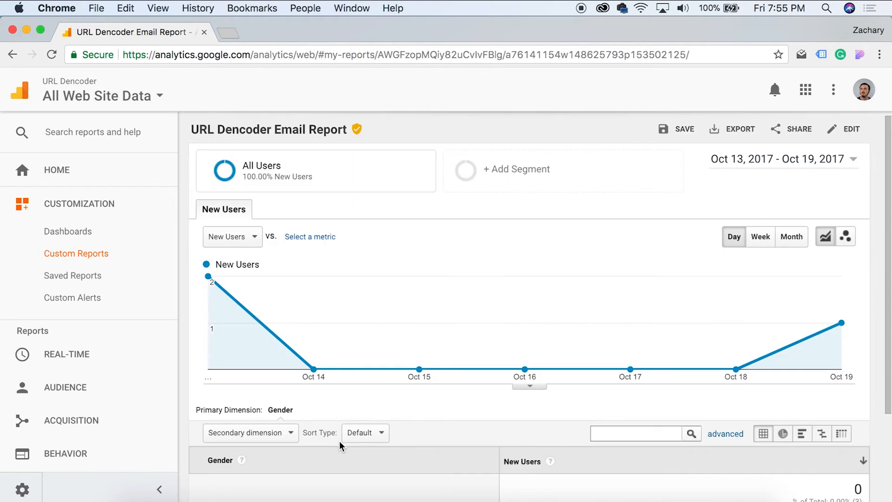
Browse the saved report, glance at secondary dimensions, and scroll back to the top
scroll("down", 3)
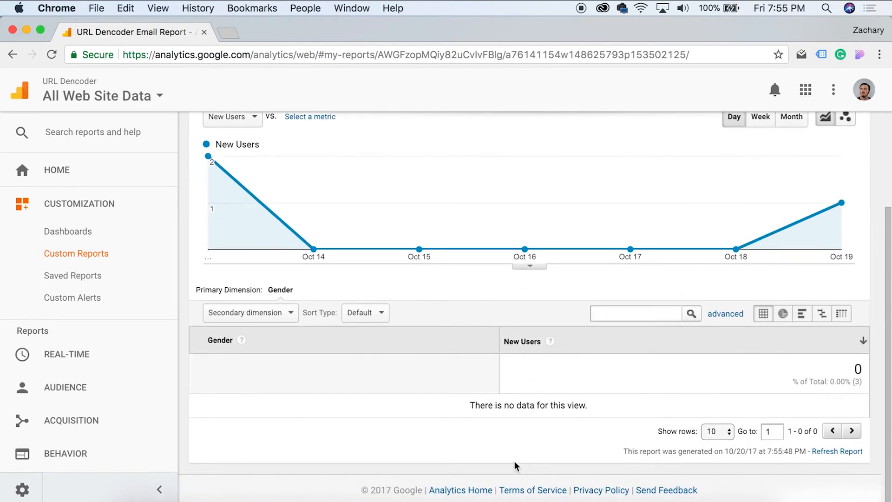
scroll("up", 3)
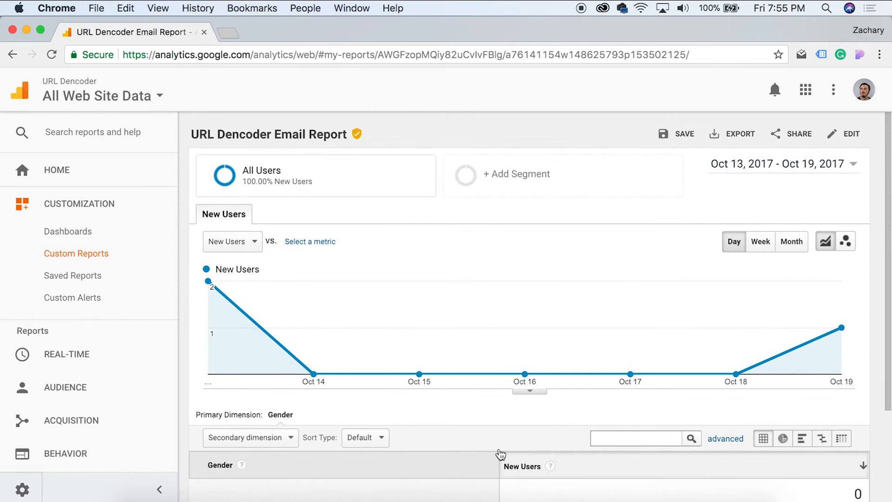
mouse_move(208, 288)
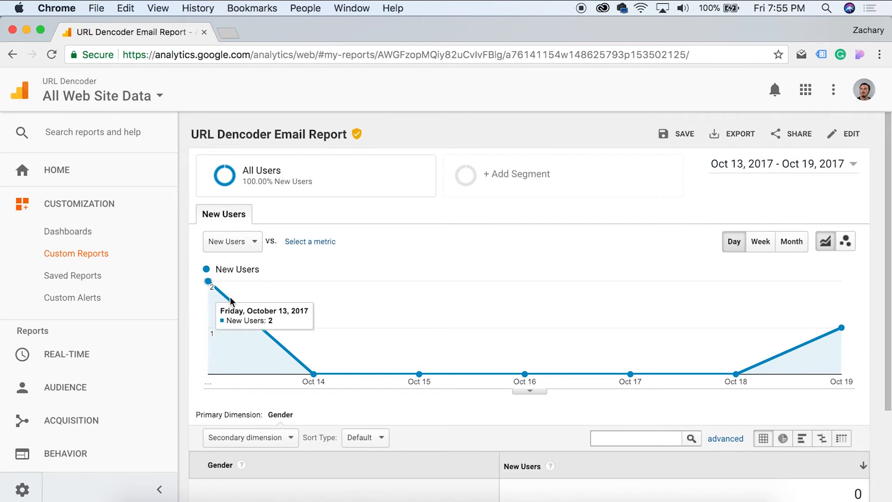
mouse_move(705, 320)
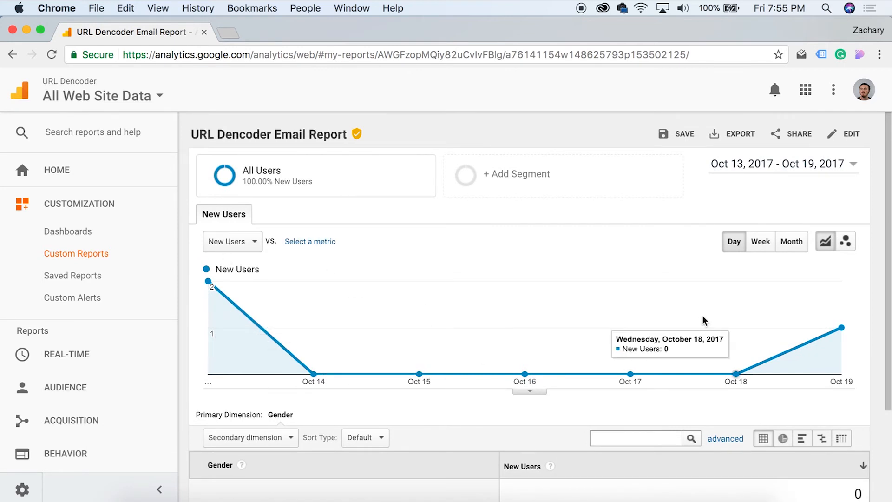
mouse_move(223, 213)
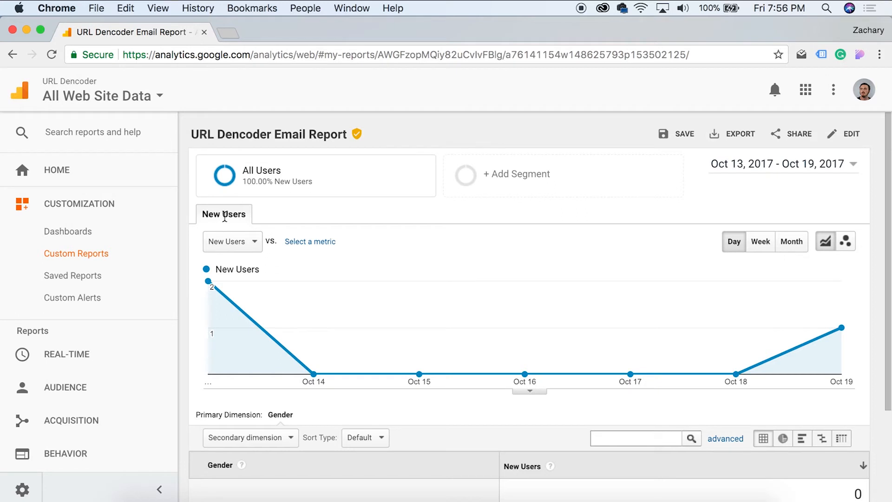
scroll("down", 3)
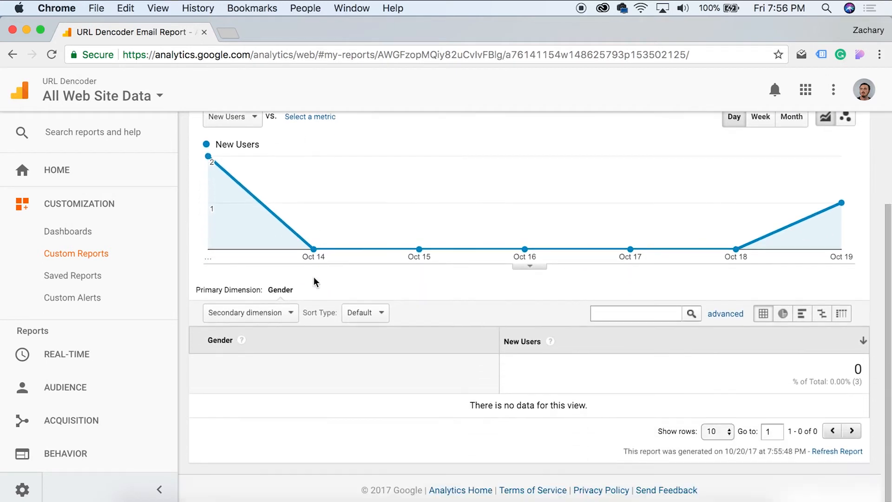
mouse_move(263, 360)
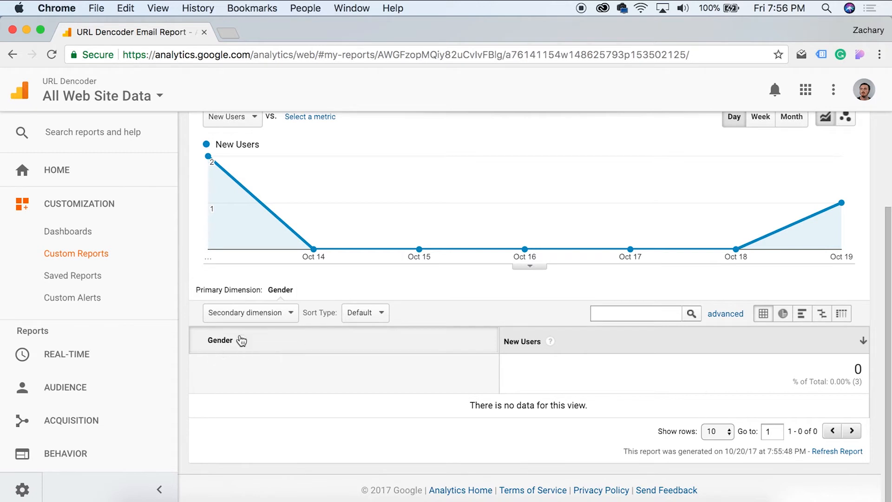
left_click(250, 312)
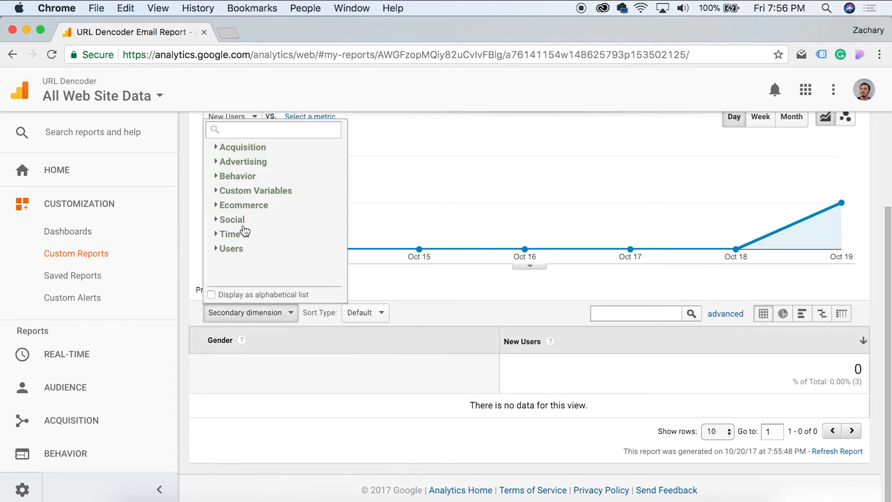
mouse_move(392, 289)
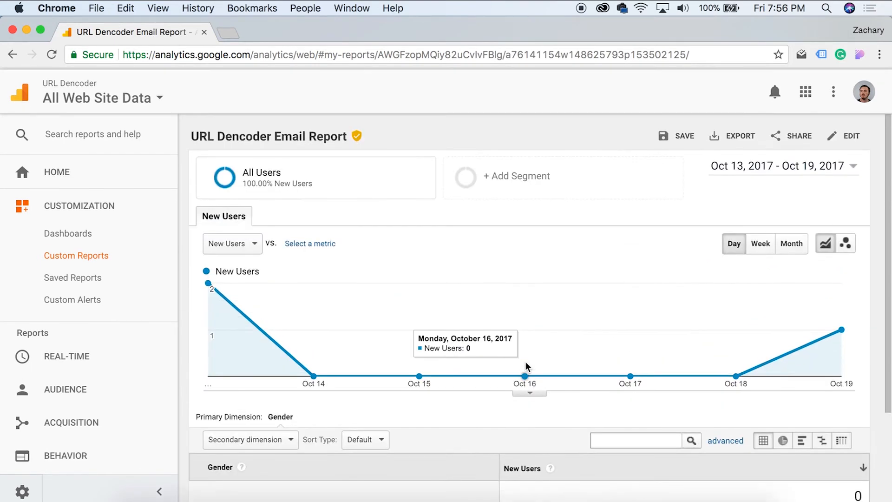
scroll("down", 3)
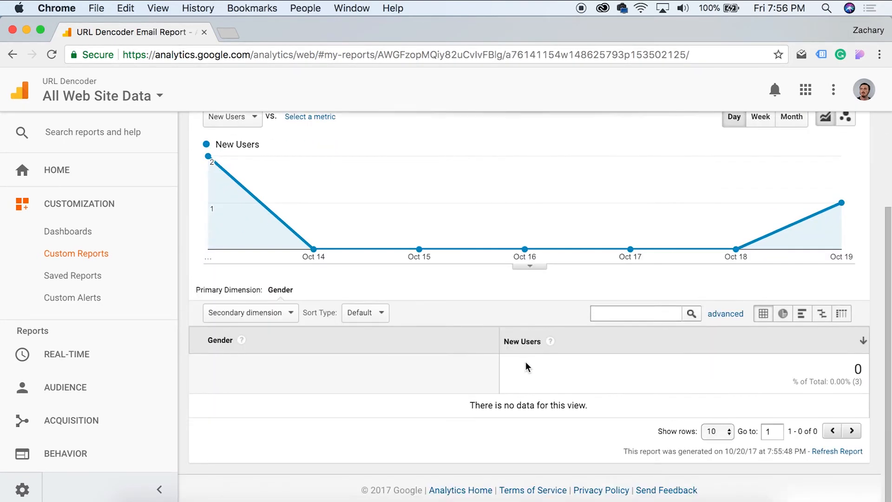
scroll("up", 3)
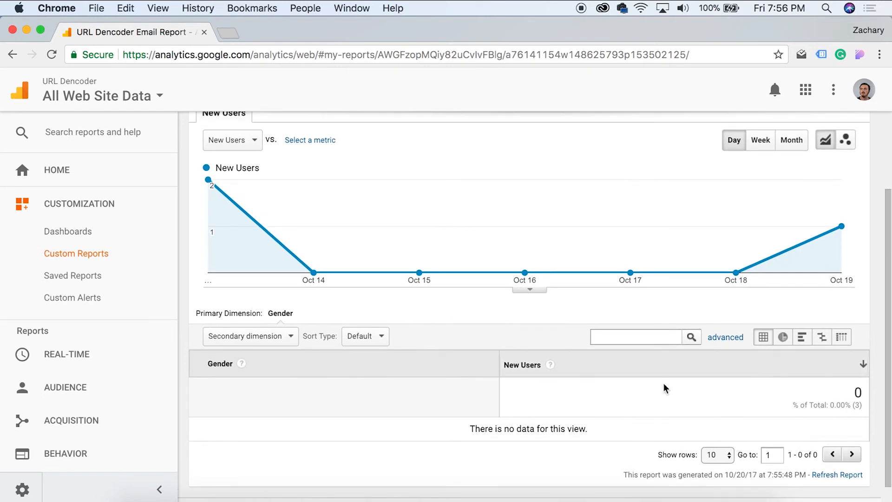
mouse_move(572, 286)
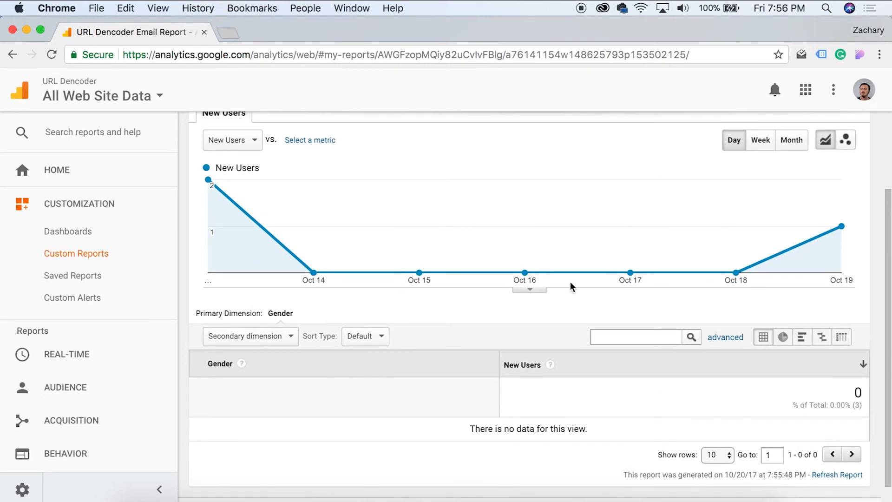
scroll("up", 3)
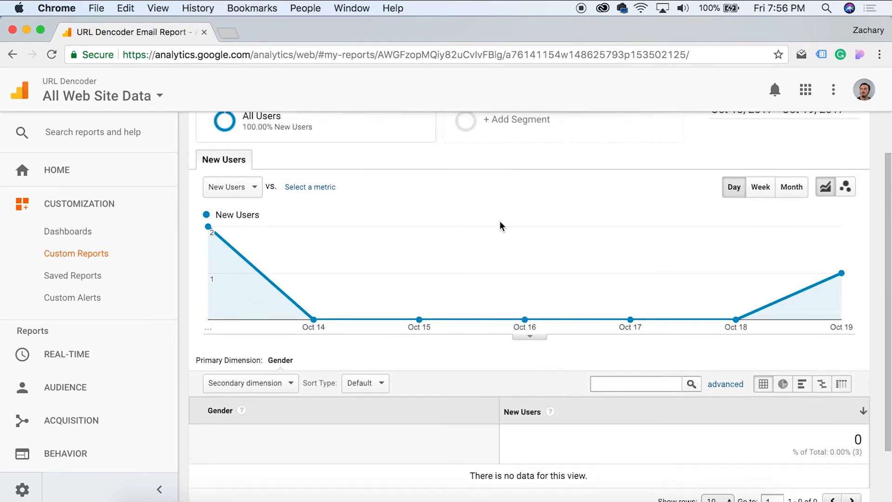
scroll("up", 3)
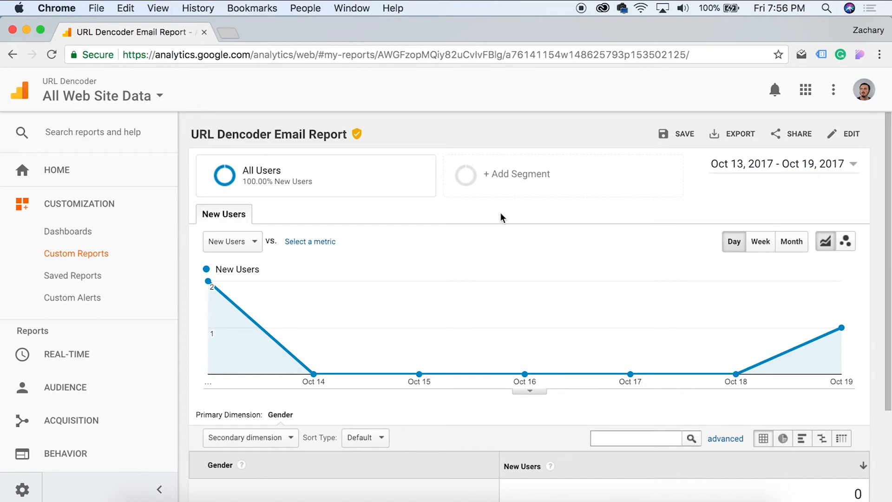
mouse_move(771, 132)
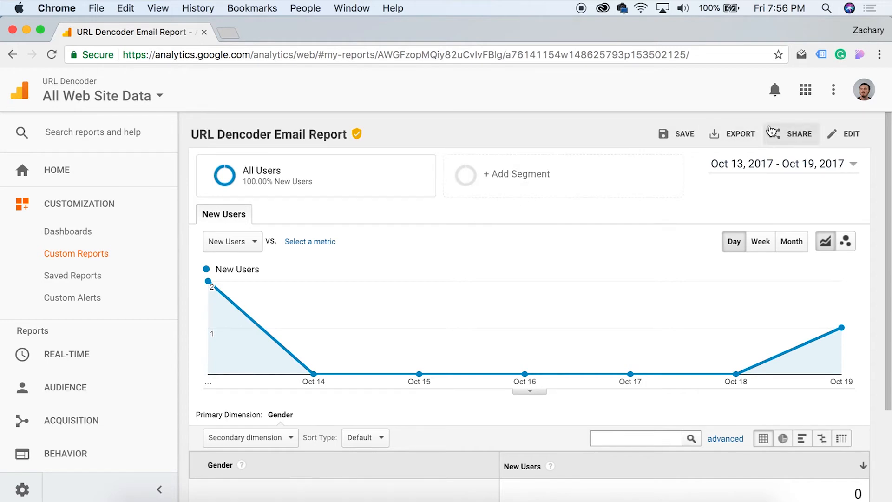
Open the Share email form and fill in the account's own address as recipient
left_click(798, 134)
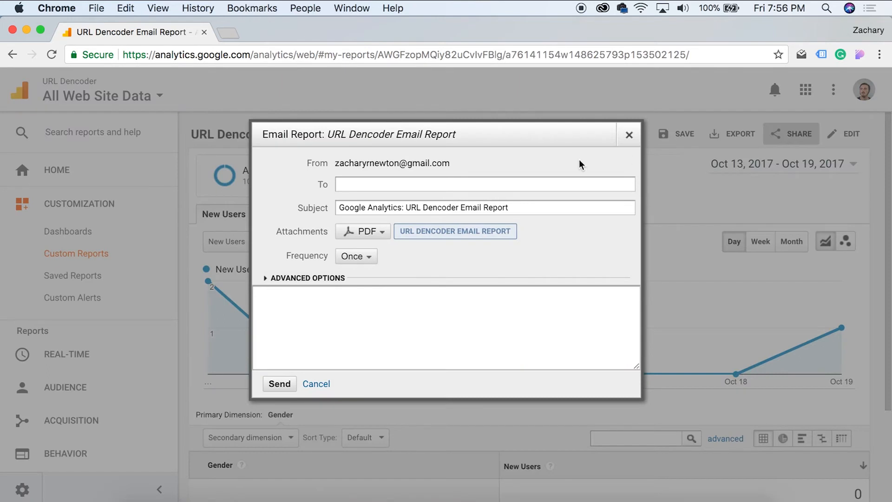
mouse_move(342, 165)
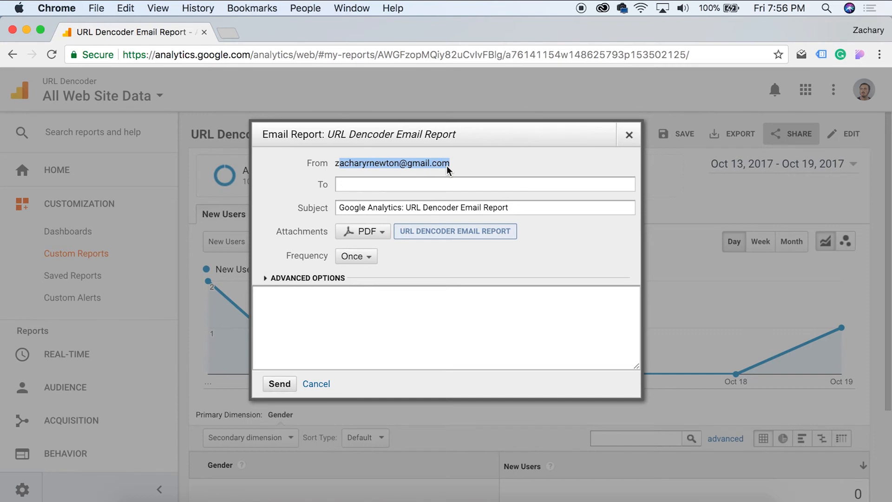
mouse_move(444, 198)
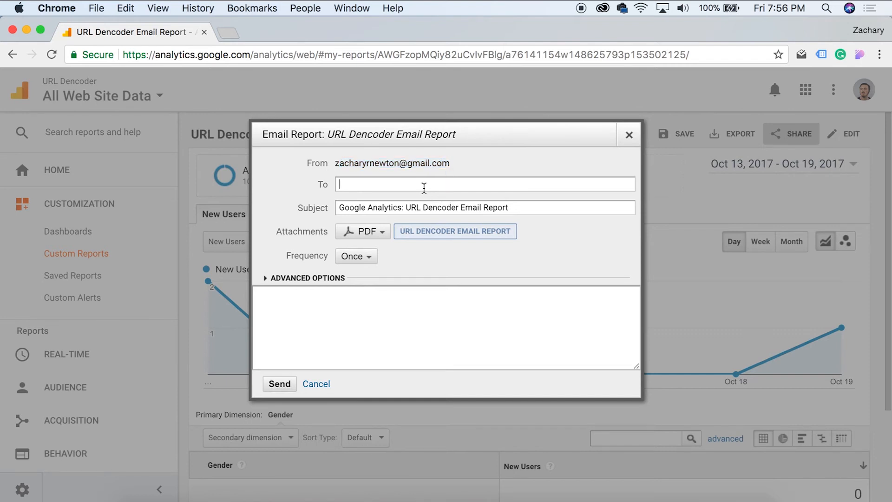
type("za")
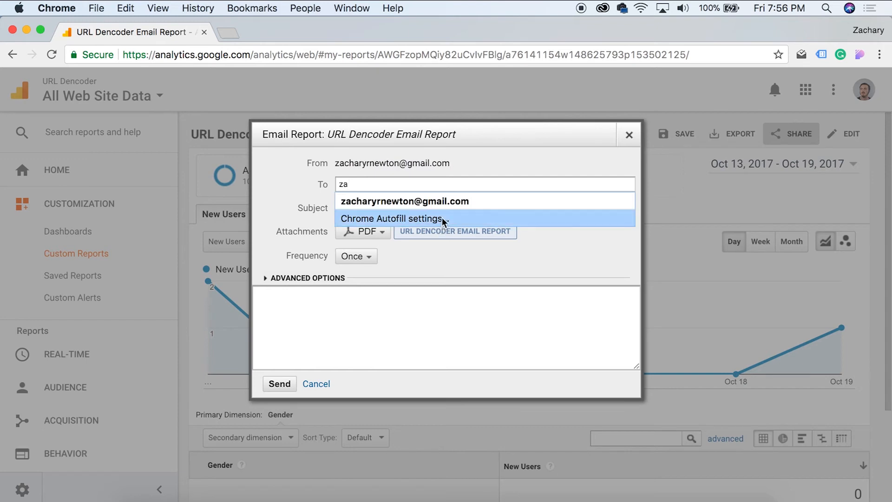
left_click(405, 201)
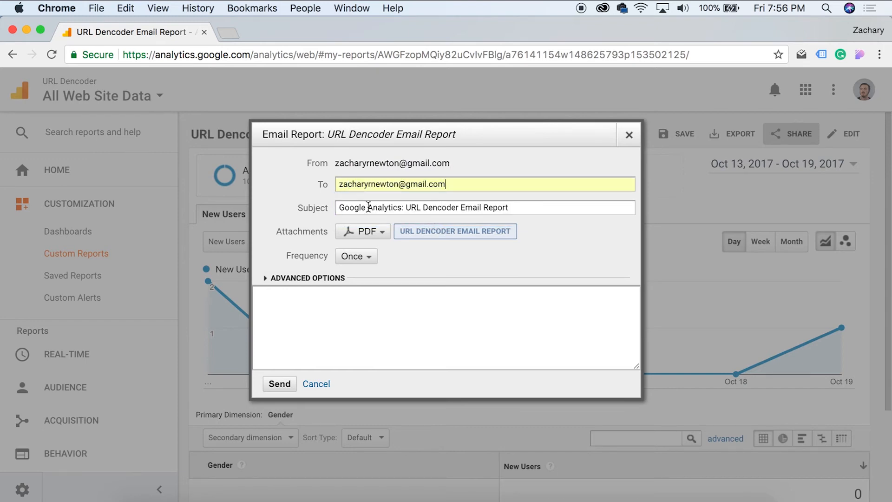
mouse_move(380, 231)
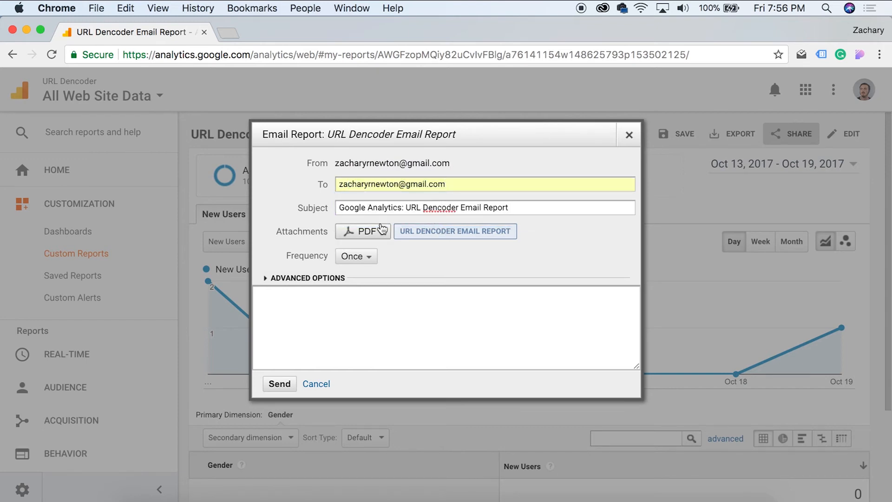
left_click(363, 231)
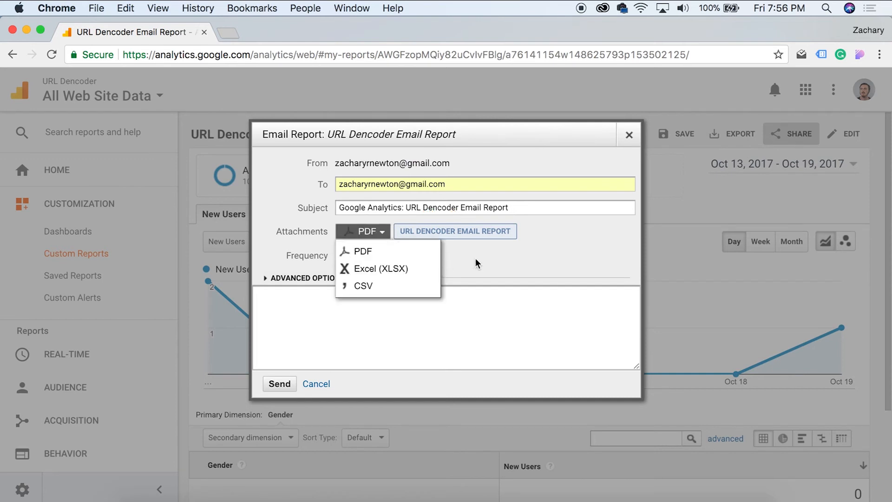
mouse_move(480, 263)
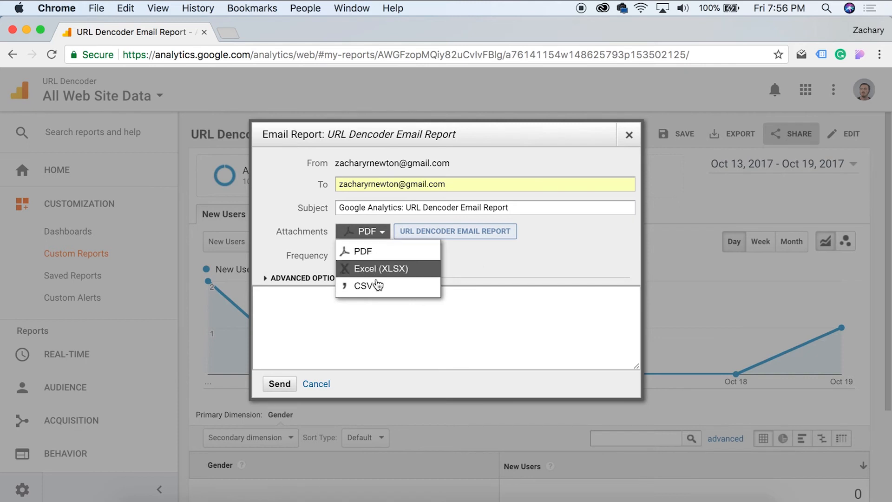
mouse_move(381, 286)
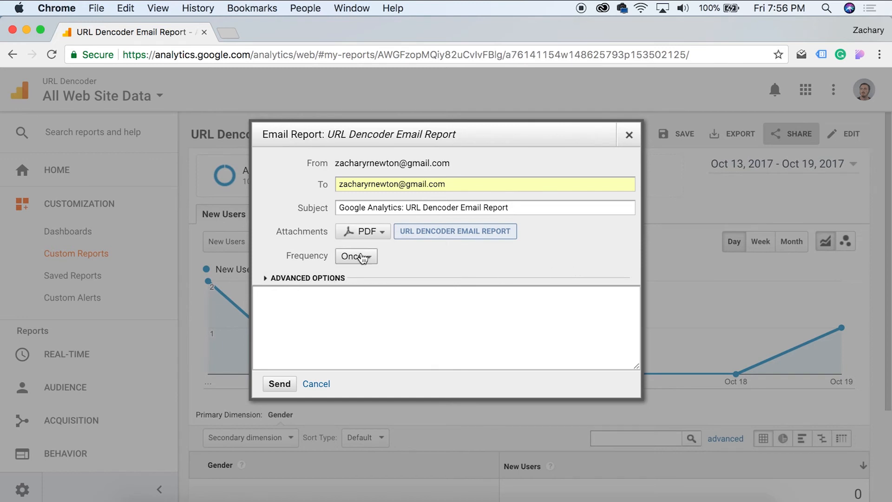
mouse_move(378, 234)
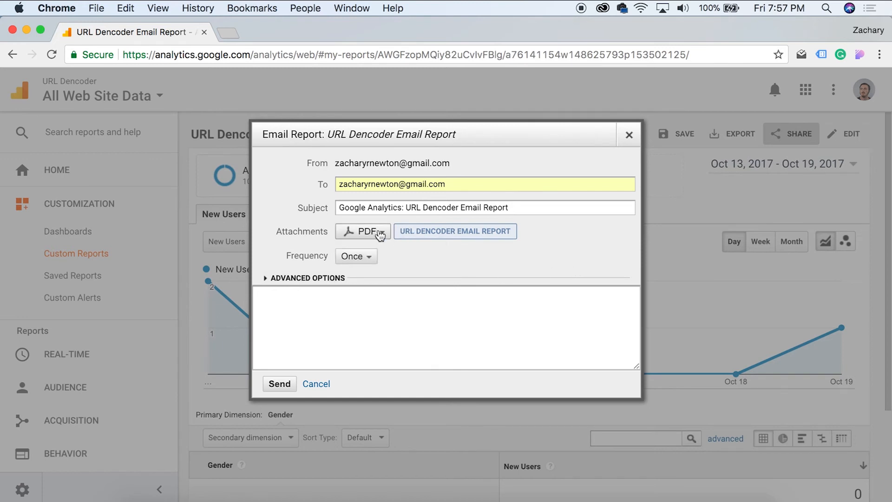
mouse_move(329, 258)
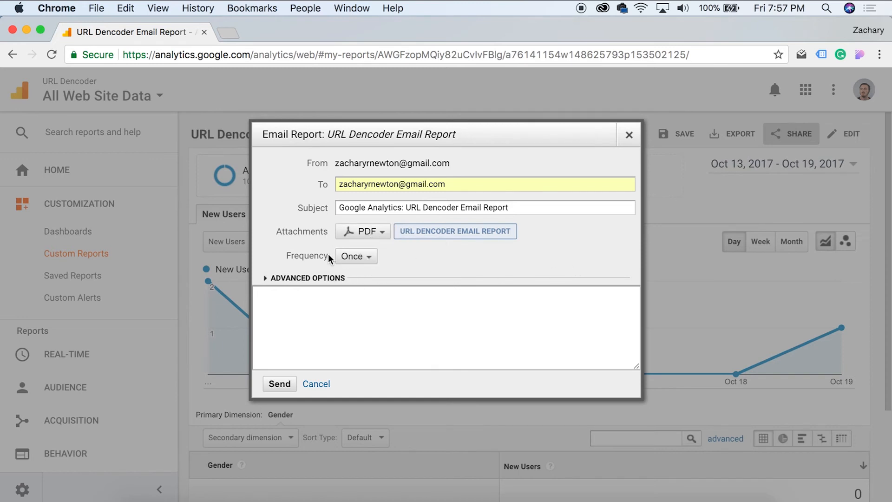
Set the email frequency to Weekly, sending on Saturday
left_click(355, 256)
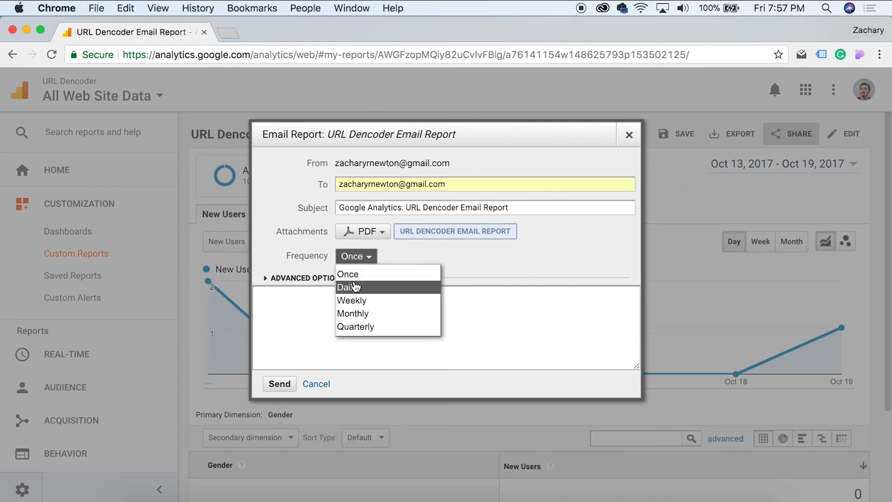
mouse_move(370, 299)
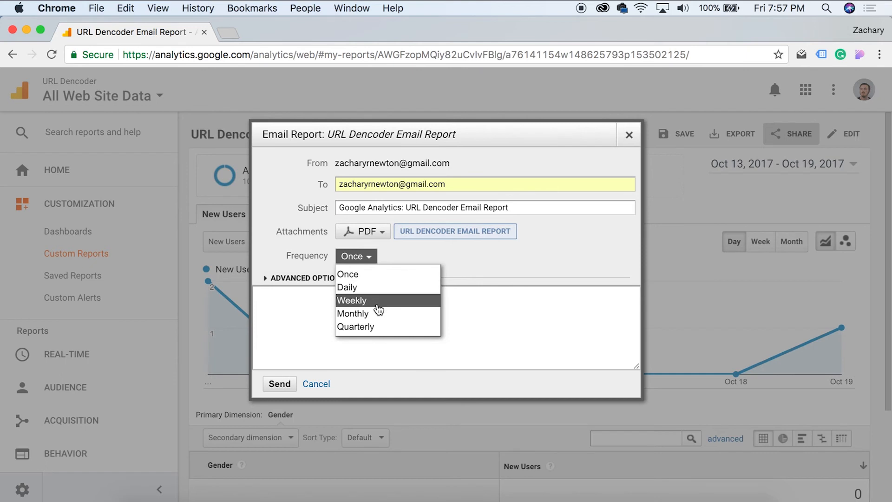
mouse_move(379, 314)
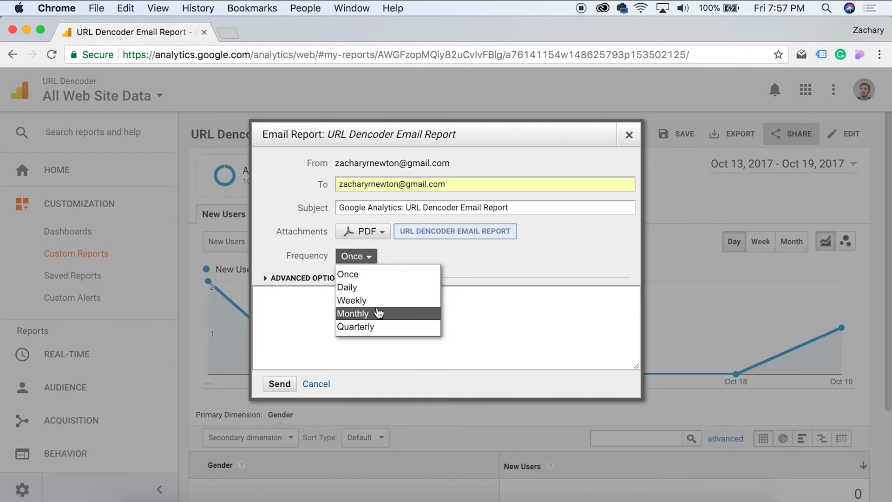
left_click(351, 300)
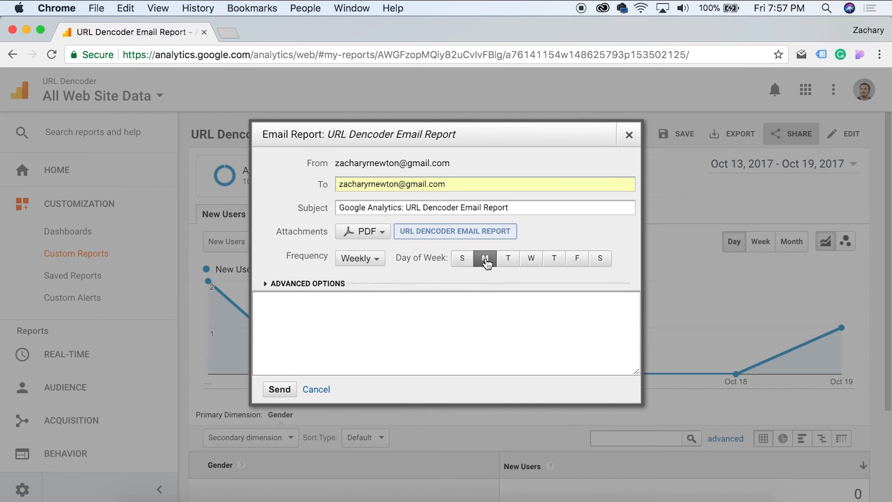
mouse_move(593, 274)
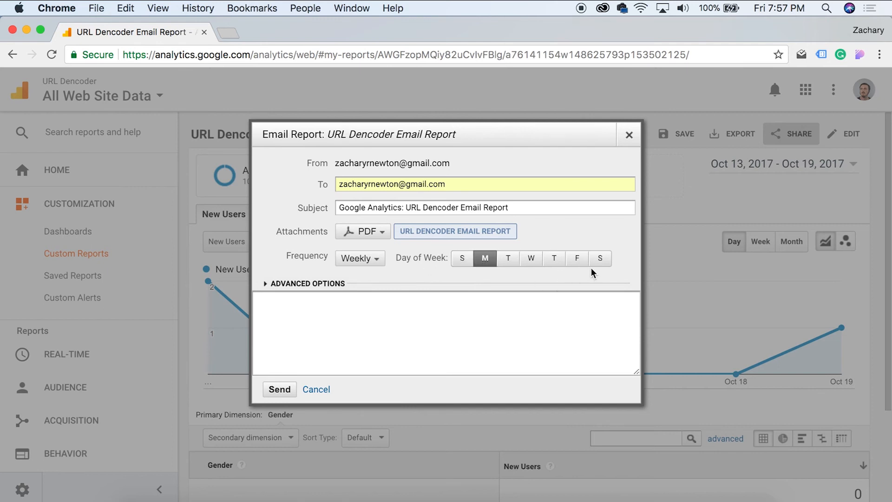
left_click(600, 258)
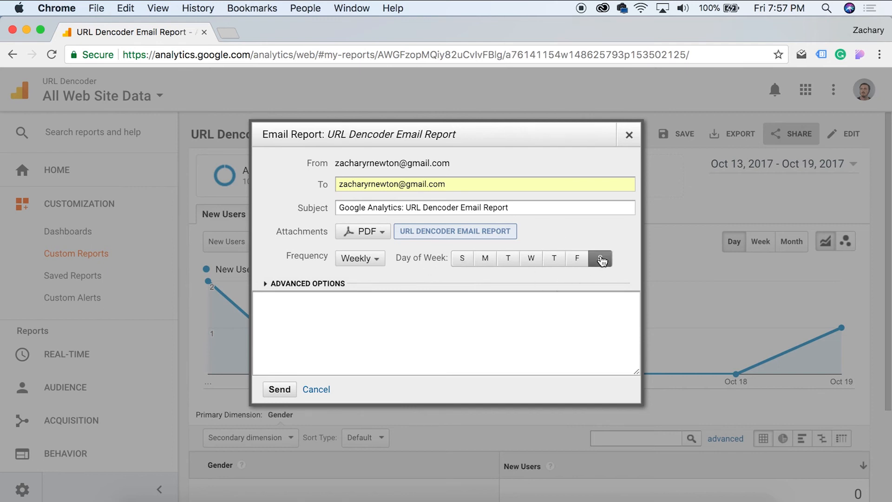
left_click(600, 258)
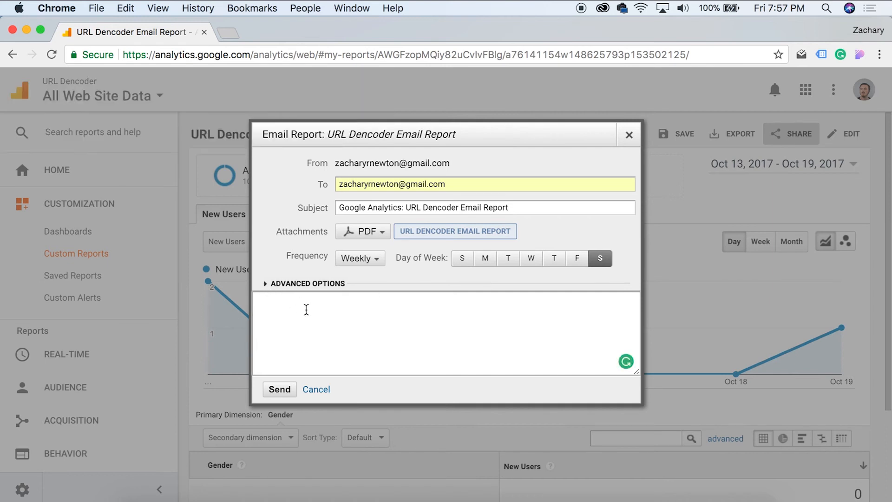
Write 'Hello World' in the email message box
type("He")
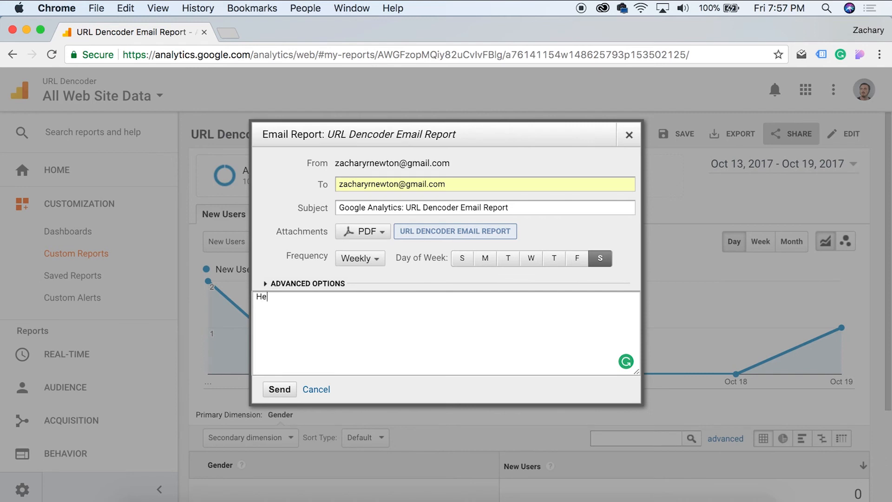
type("llo World")
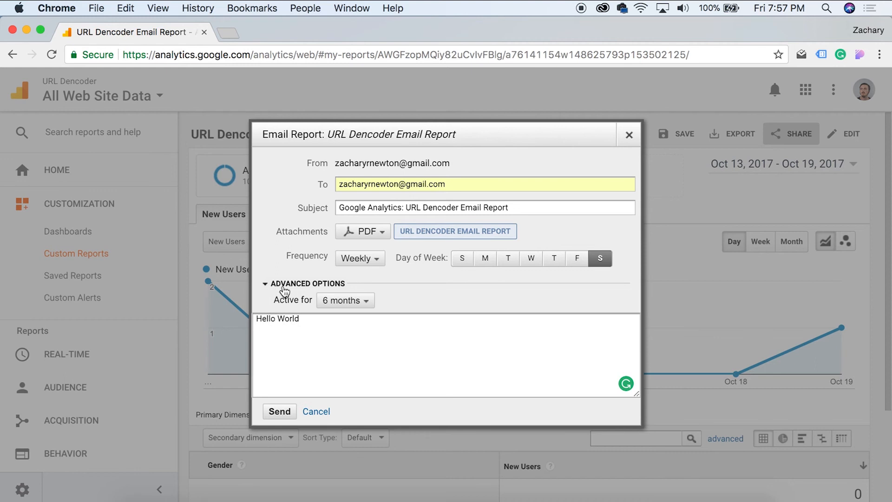
Under Advanced Options, set the weekly email active for 1 month and send it
left_click(344, 300)
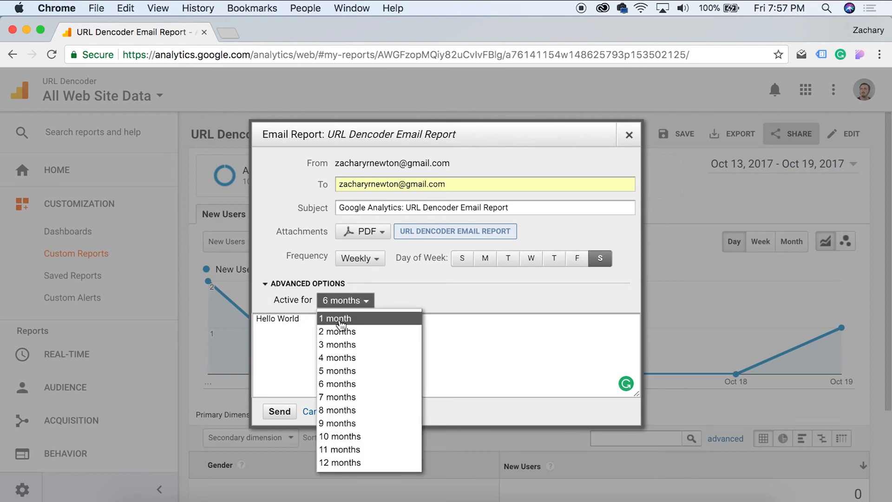
left_click(335, 318)
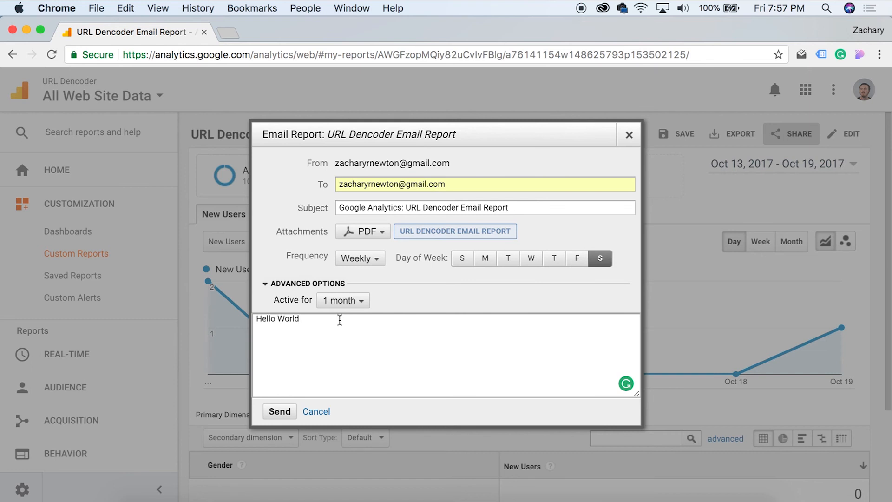
left_click(279, 411)
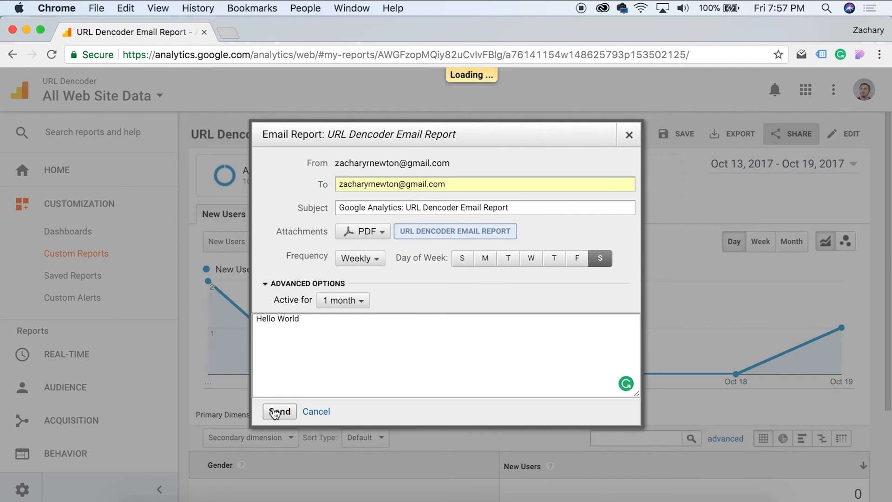
left_click(278, 411)
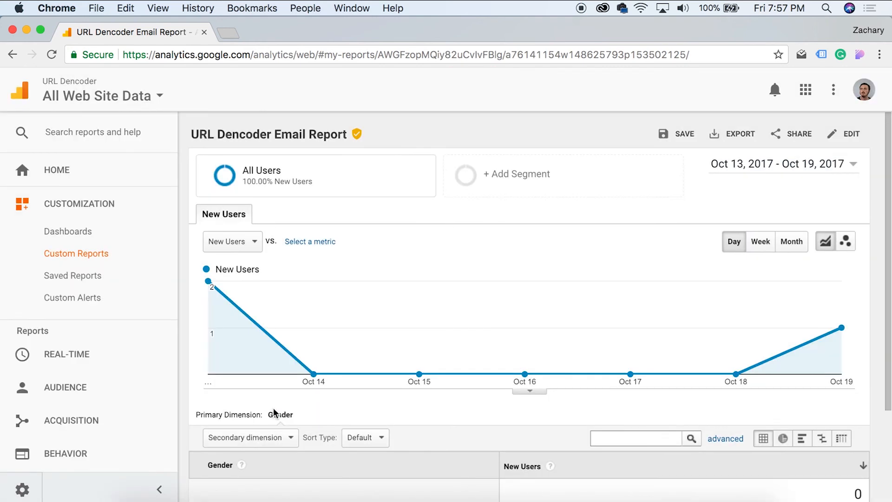